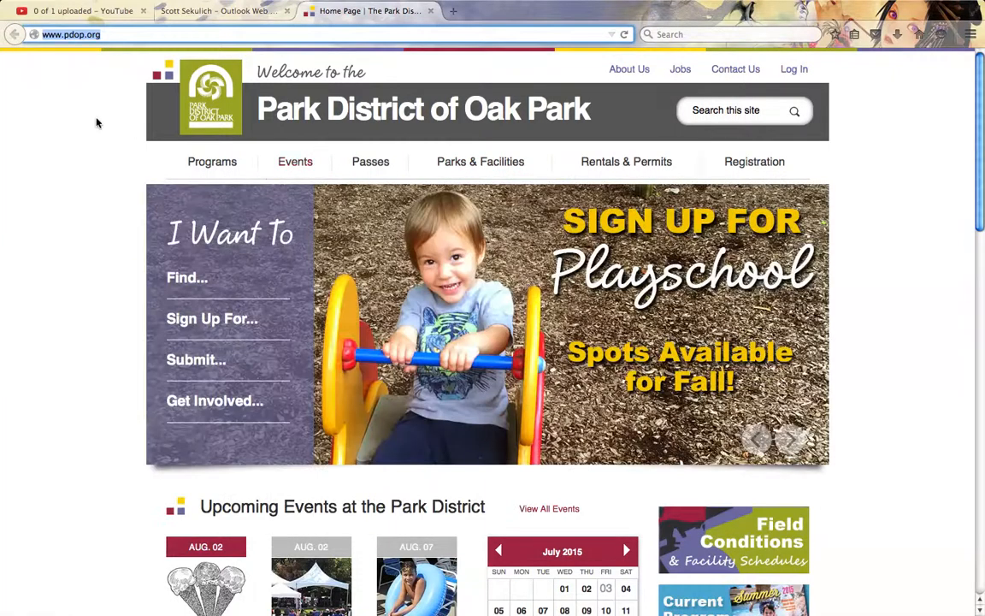
pyautogui.moveTo(151, 160)
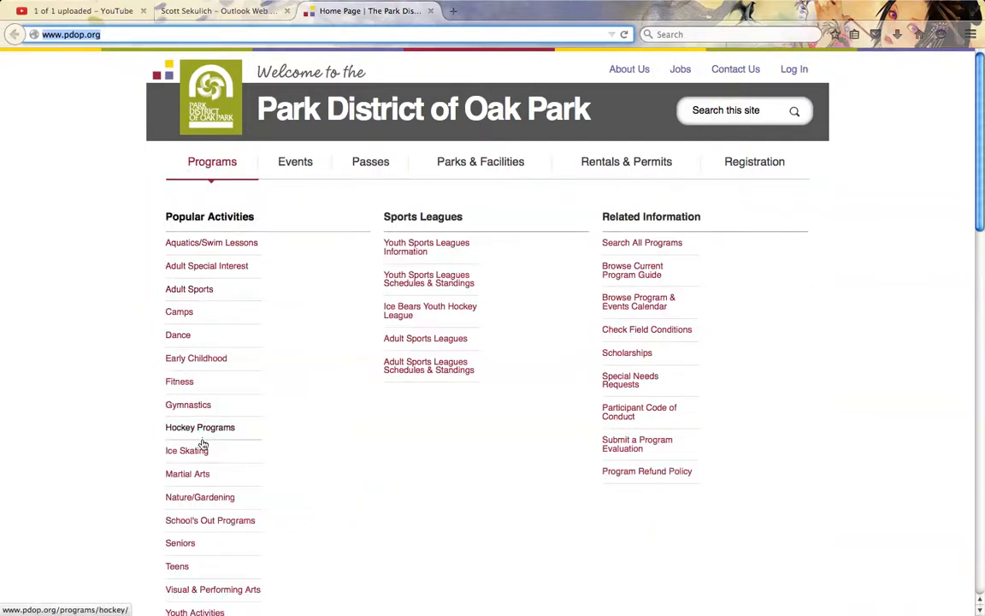
pyautogui.moveTo(179, 381)
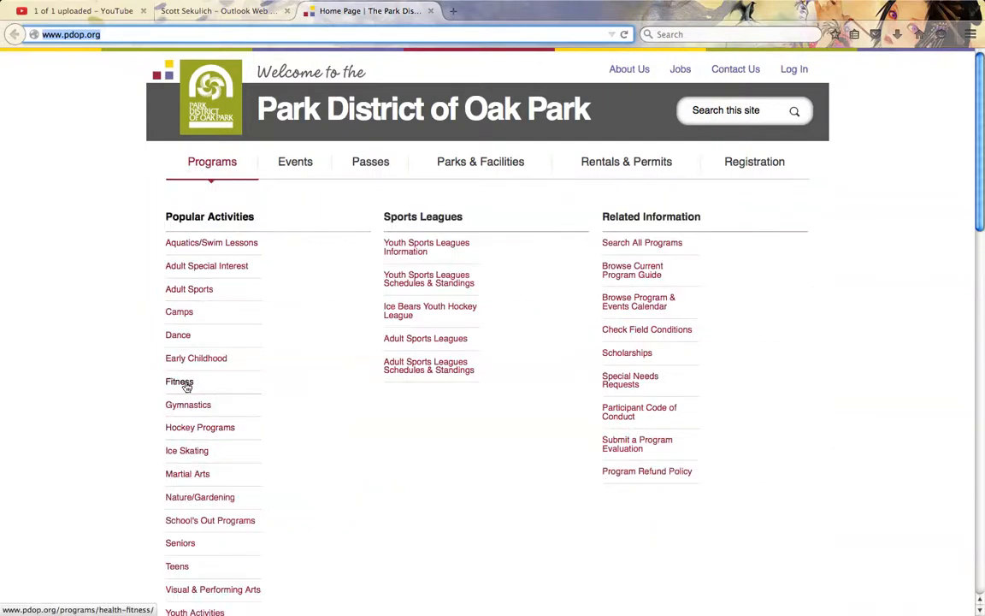
# Choose Fitness under Popular Activities in the Programs menu
pyautogui.click(179, 381)
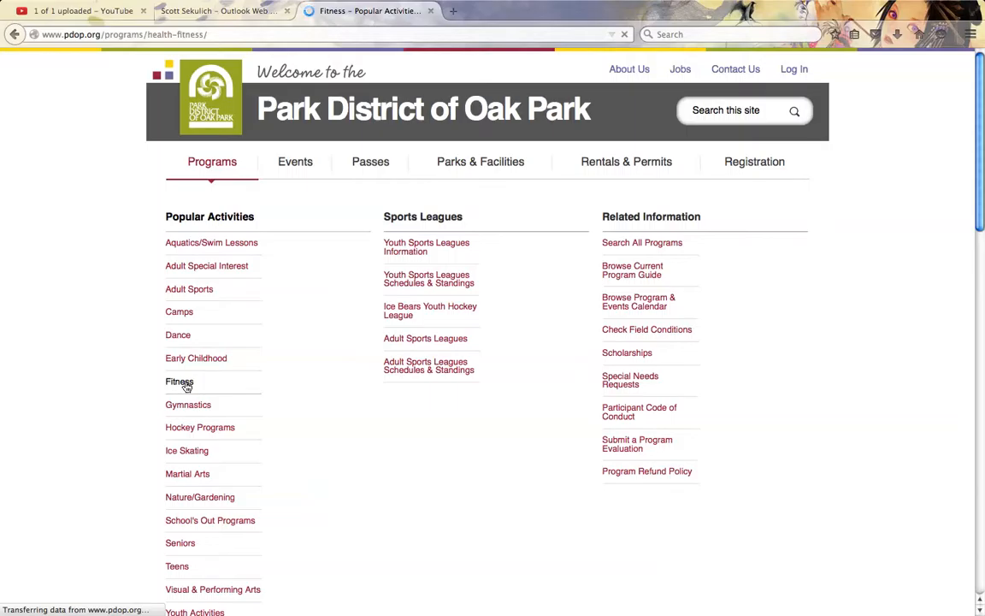
# Scroll the Fitness page and follow the 'Our new online scheduler from MINDBODY' link
pyautogui.click(180, 381)
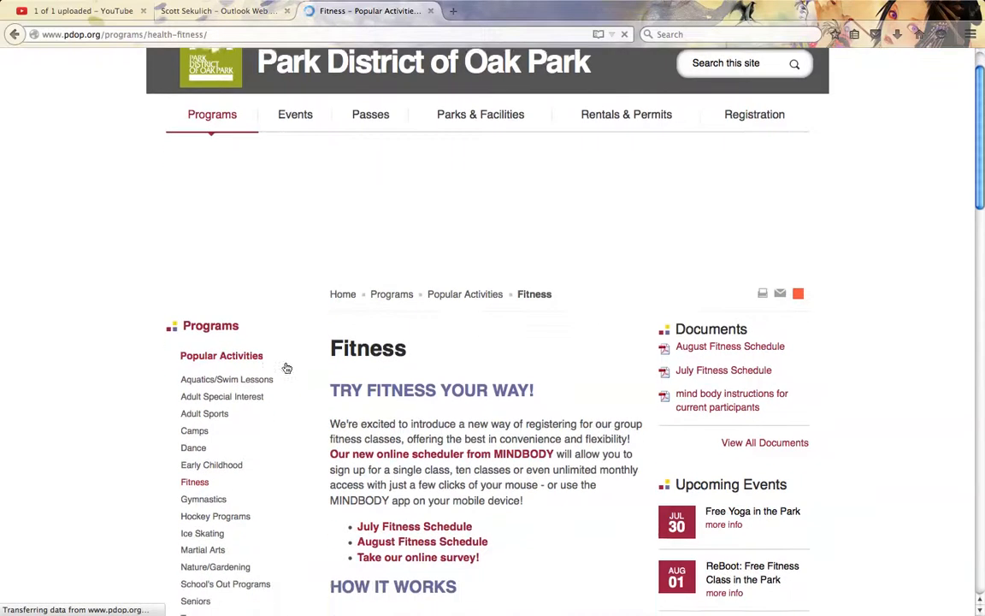
pyautogui.scroll(-3)
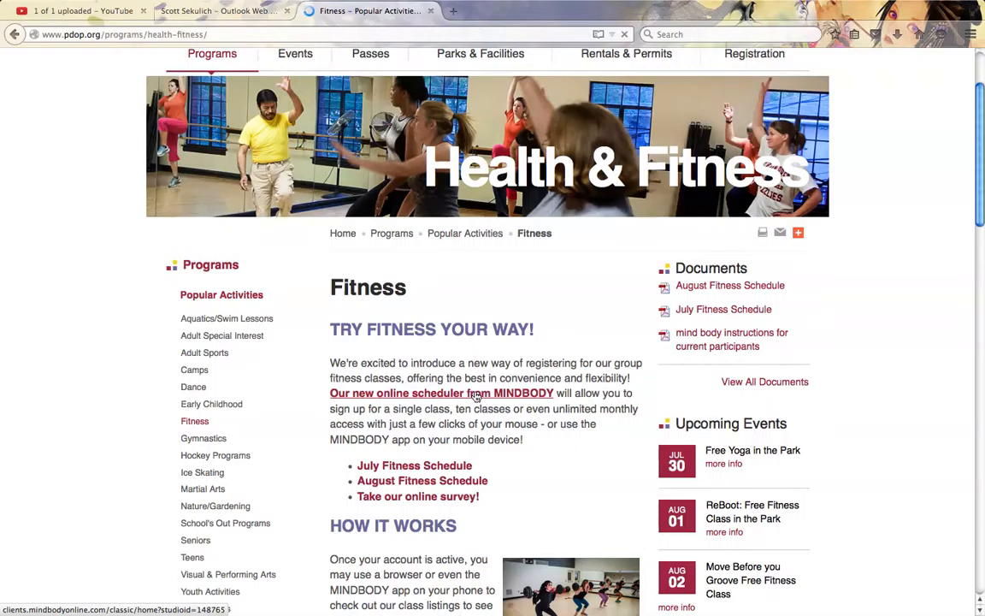
pyautogui.scroll(-3)
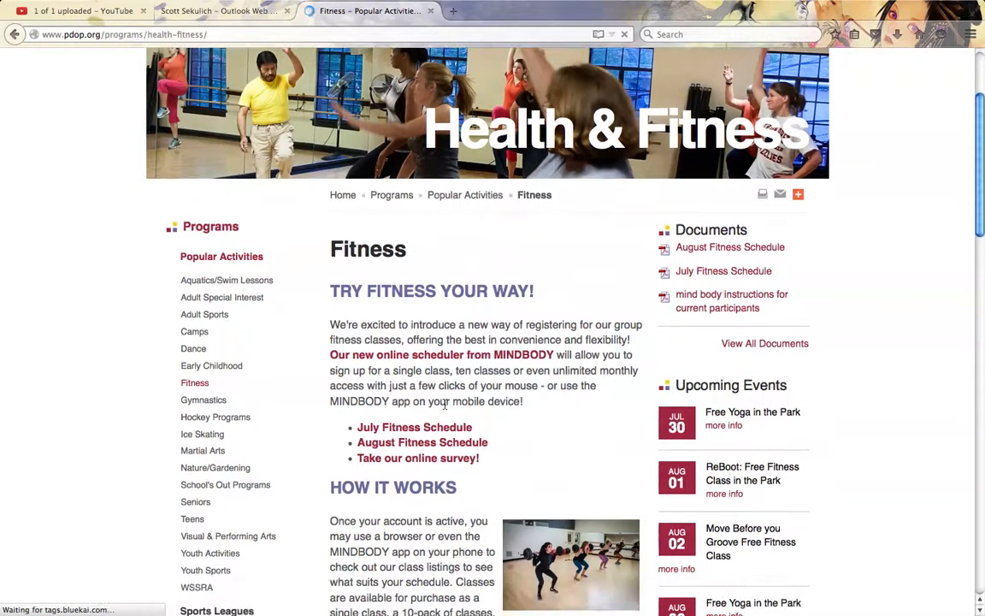
pyautogui.scroll(-3)
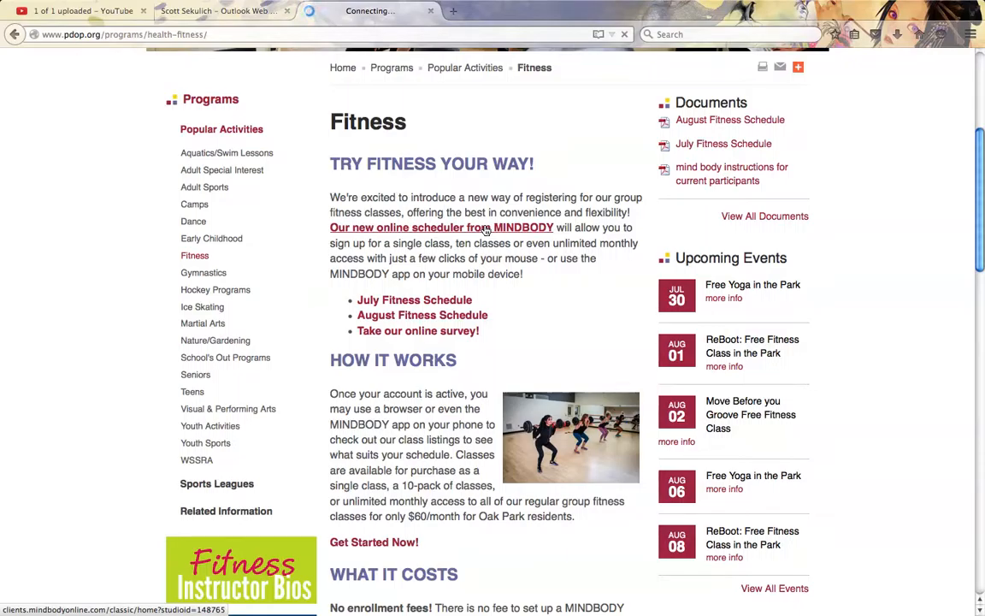
pyautogui.click(441, 227)
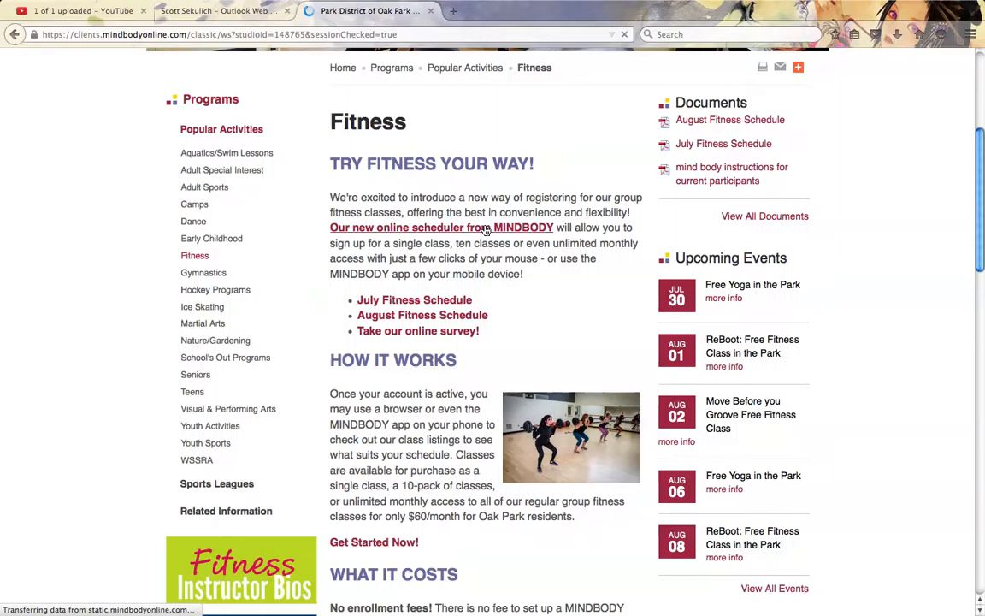
pyautogui.click(413, 228)
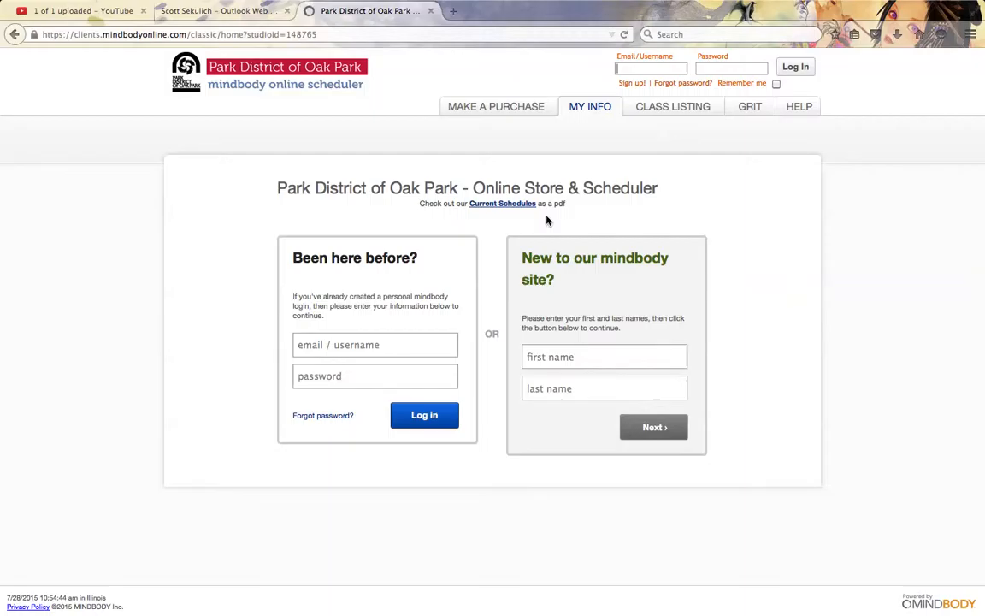
pyautogui.click(375, 343)
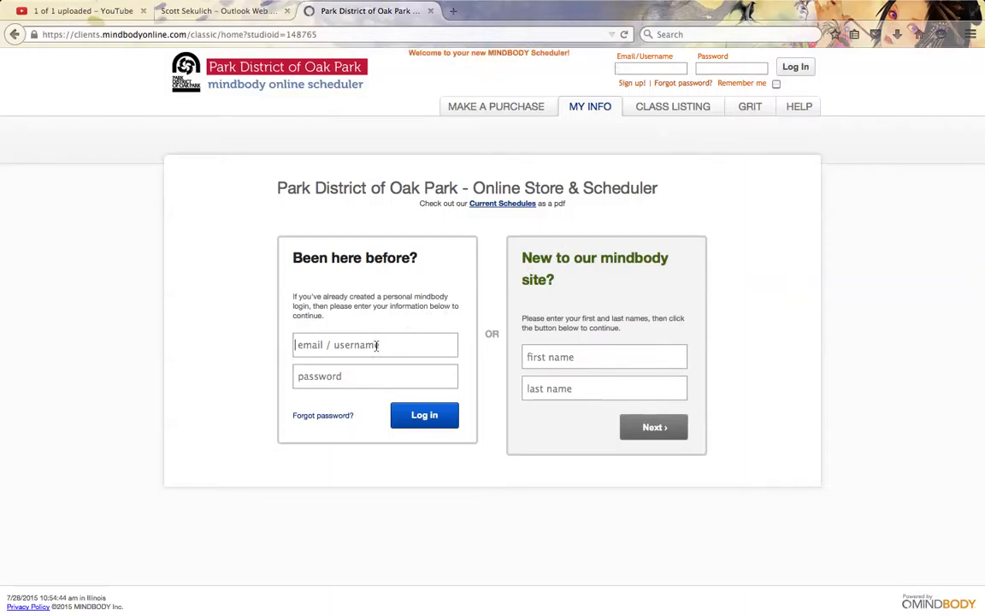
pyautogui.write('test@')
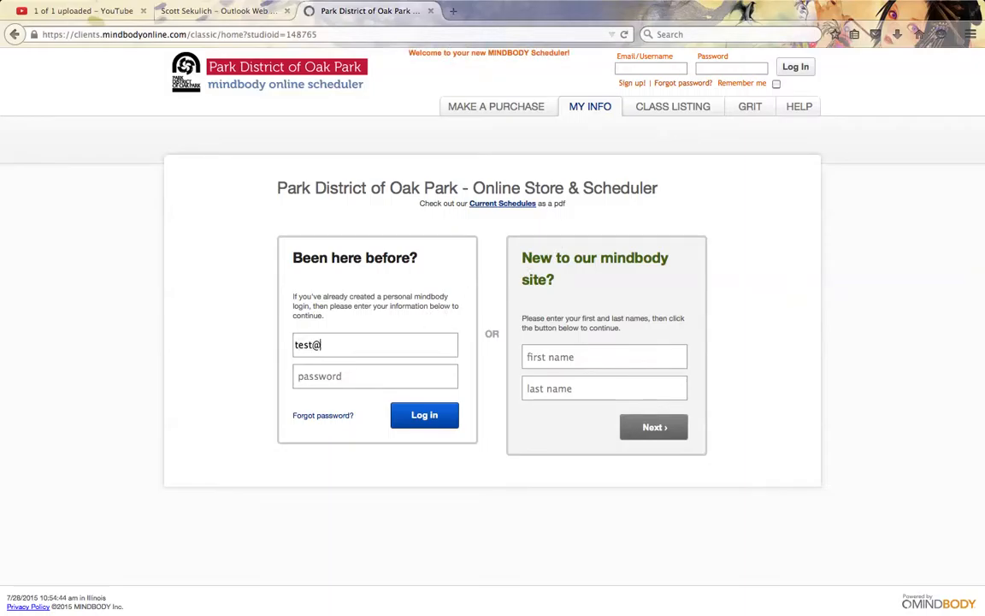
pyautogui.write('test.')
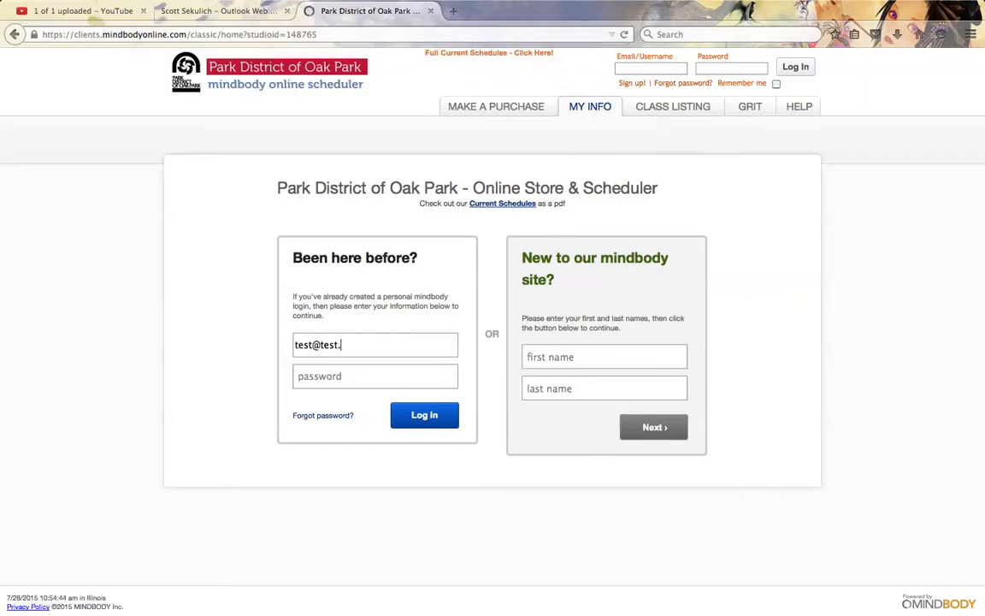
pyautogui.write('com')
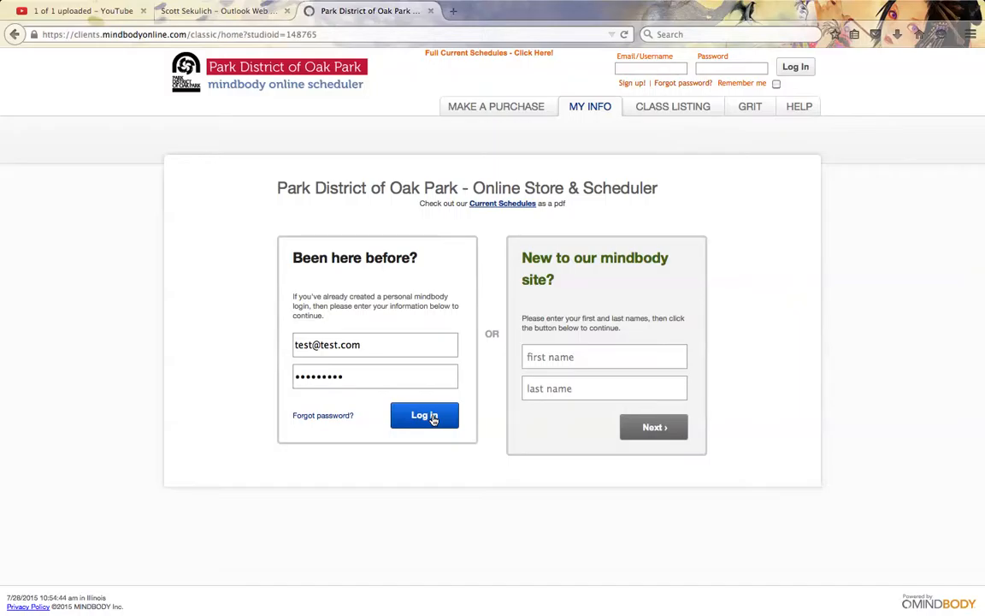
# Log in to the account to reach the My Info Profile page
pyautogui.click(424, 415)
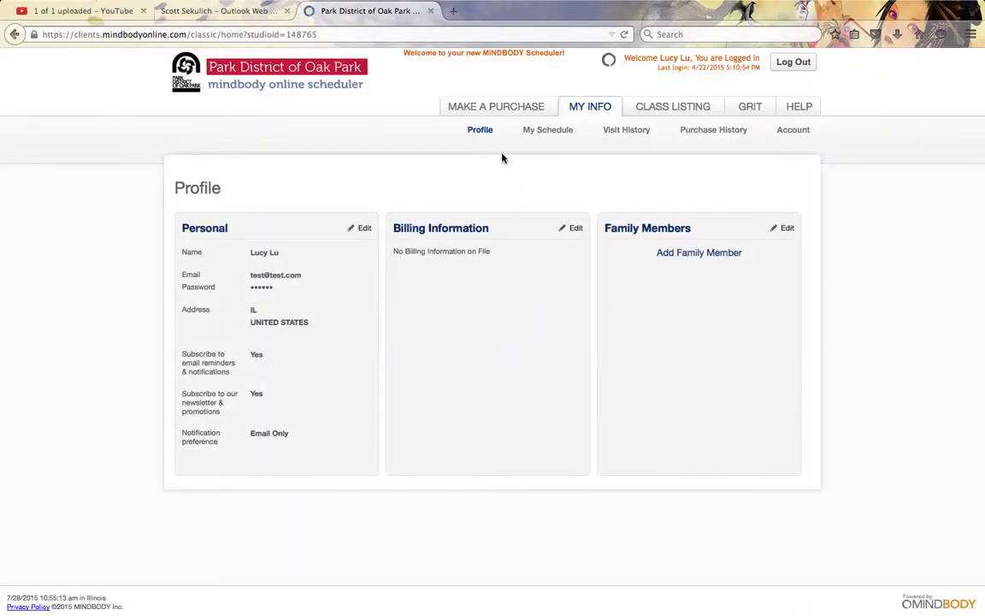
pyautogui.moveTo(497, 112)
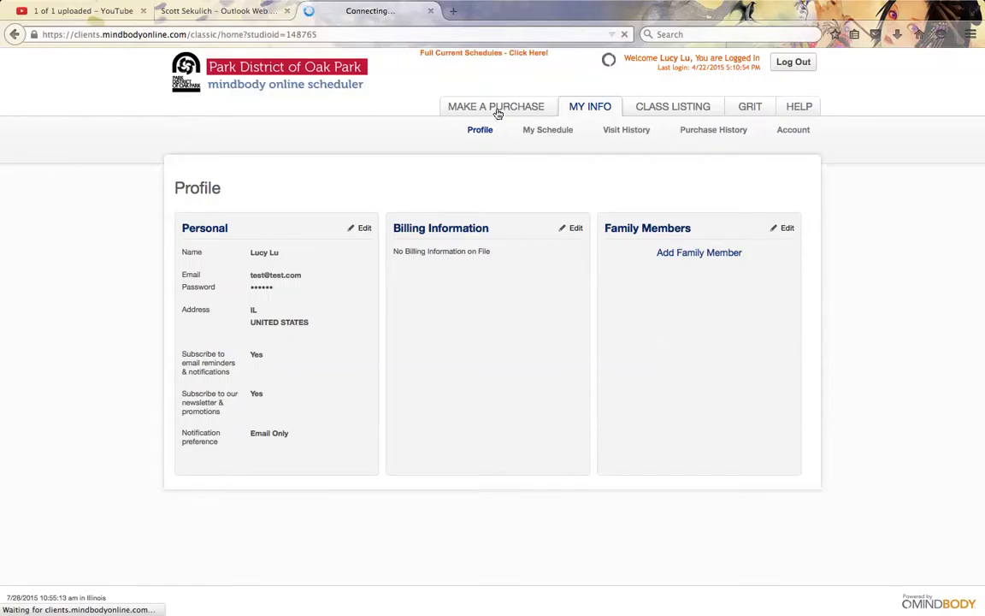
# Go to Make a Purchase and choose Classes from the series dropdown
pyautogui.click(494, 106)
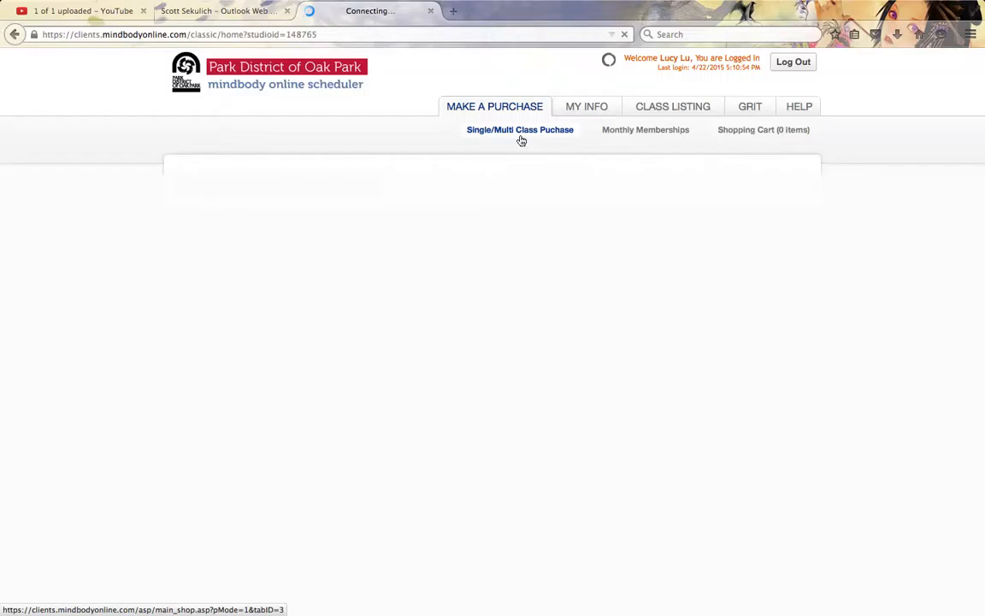
pyautogui.click(417, 244)
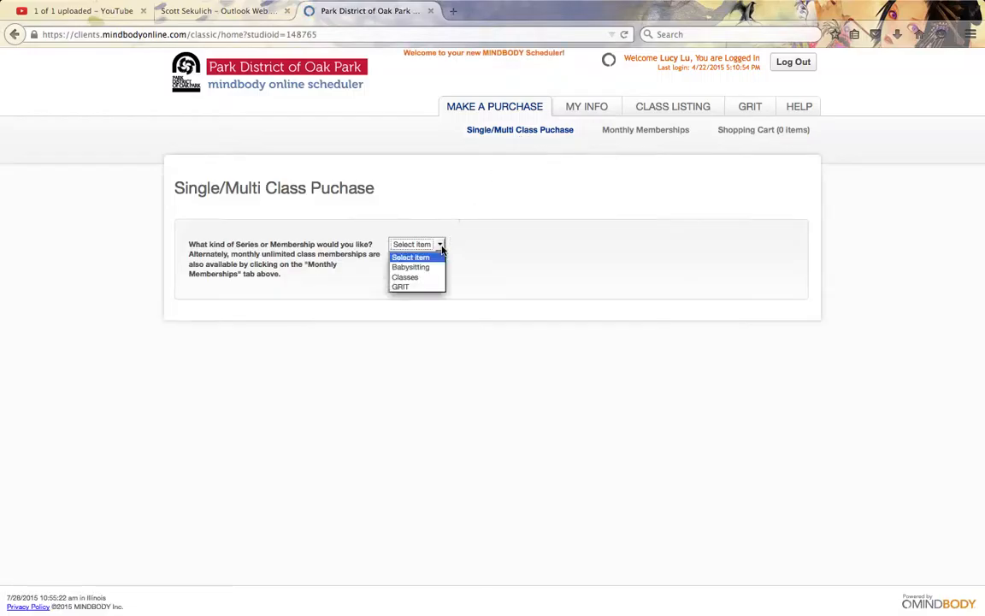
pyautogui.moveTo(404, 277)
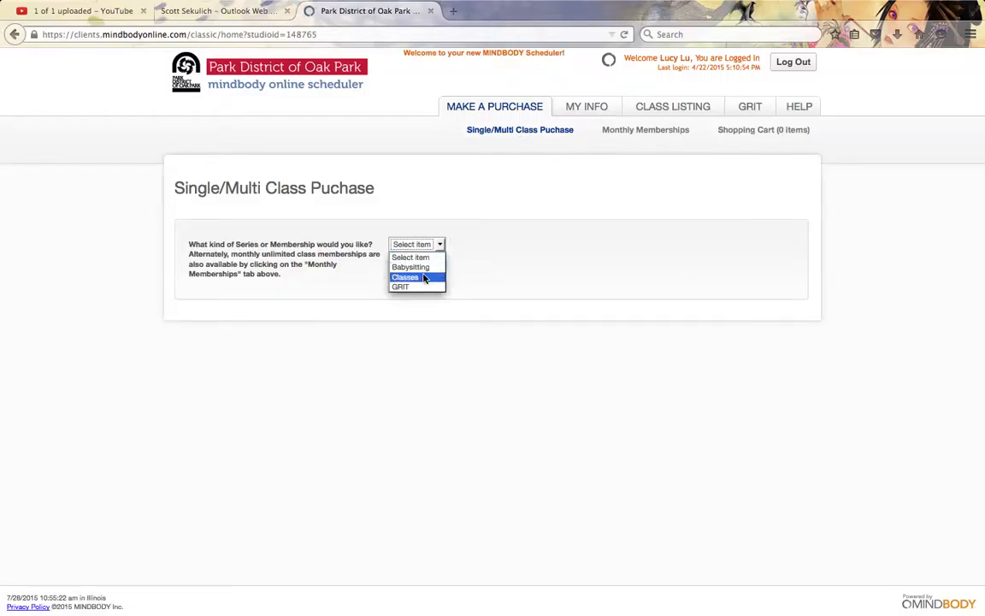
pyautogui.click(404, 277)
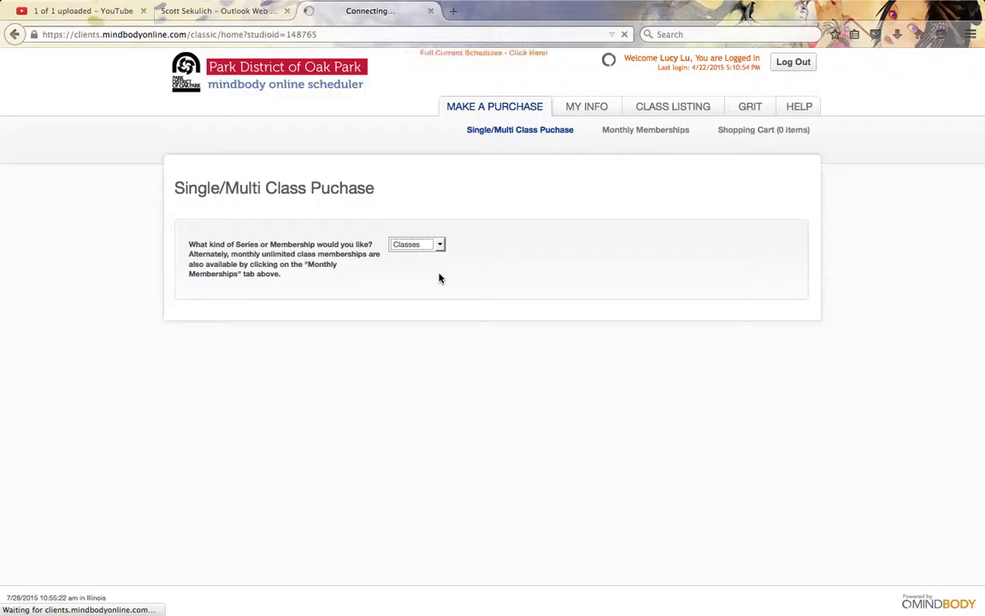
pyautogui.moveTo(516, 231)
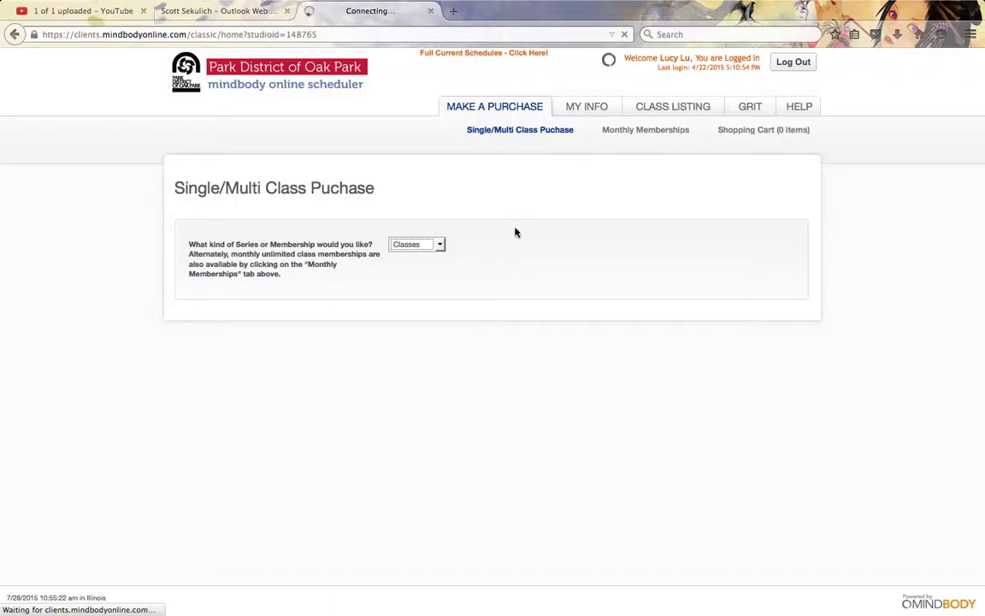
pyautogui.click(416, 244)
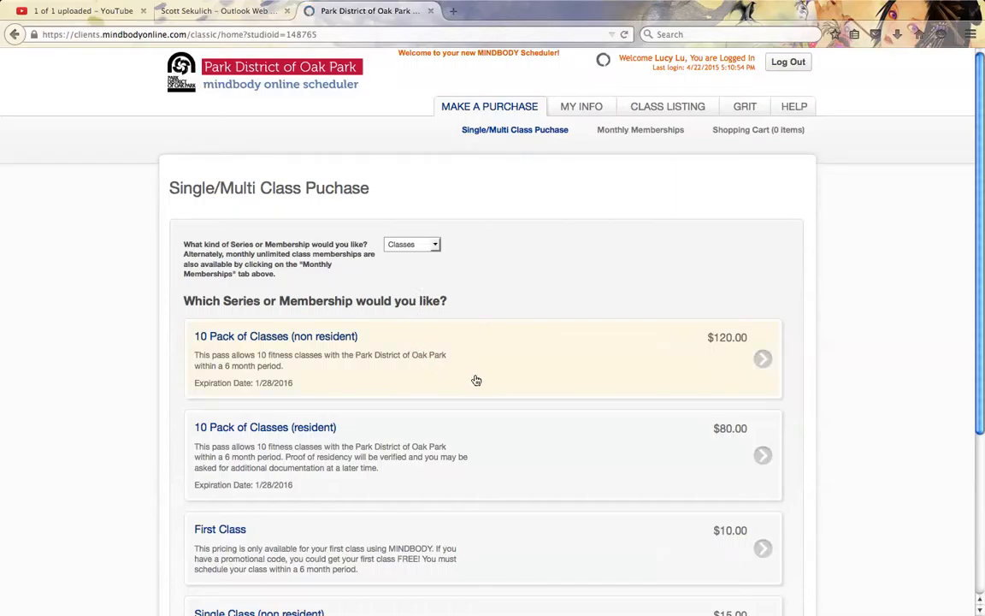
pyautogui.click(640, 129)
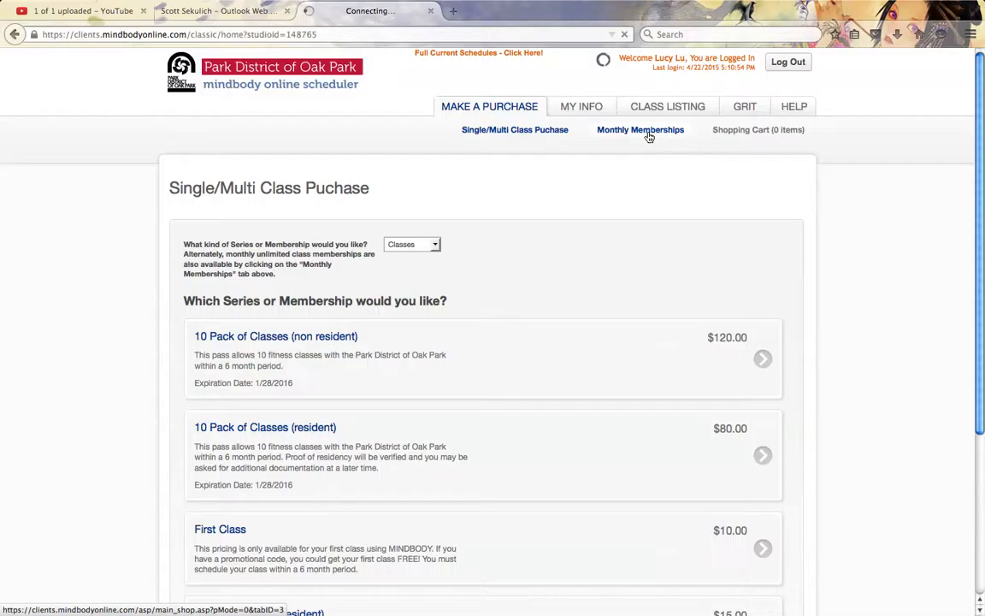
# Select the Unlimited Classes Contract- Resident among the monthly membership options
pyautogui.click(641, 129)
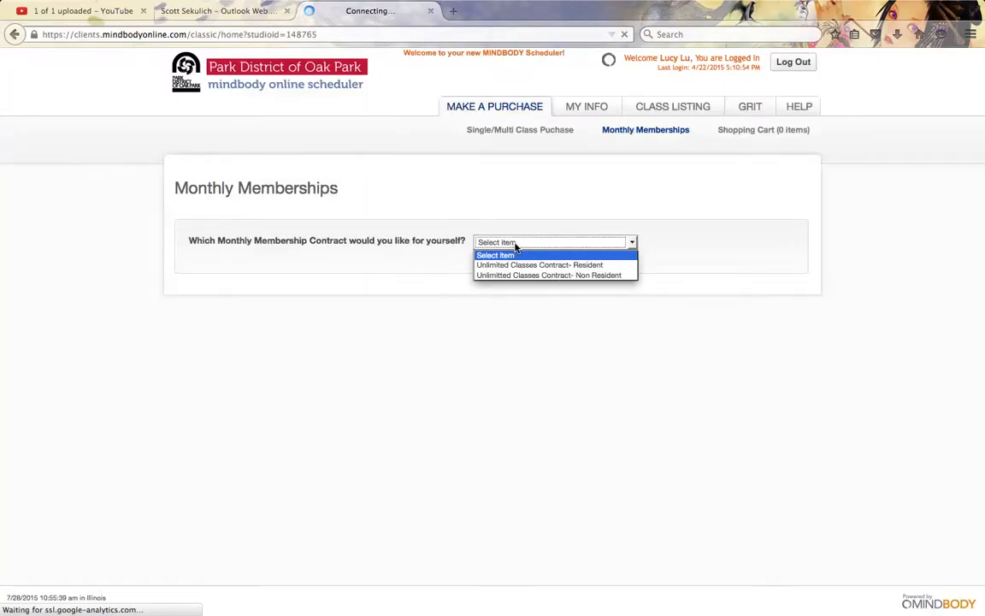
pyautogui.click(540, 264)
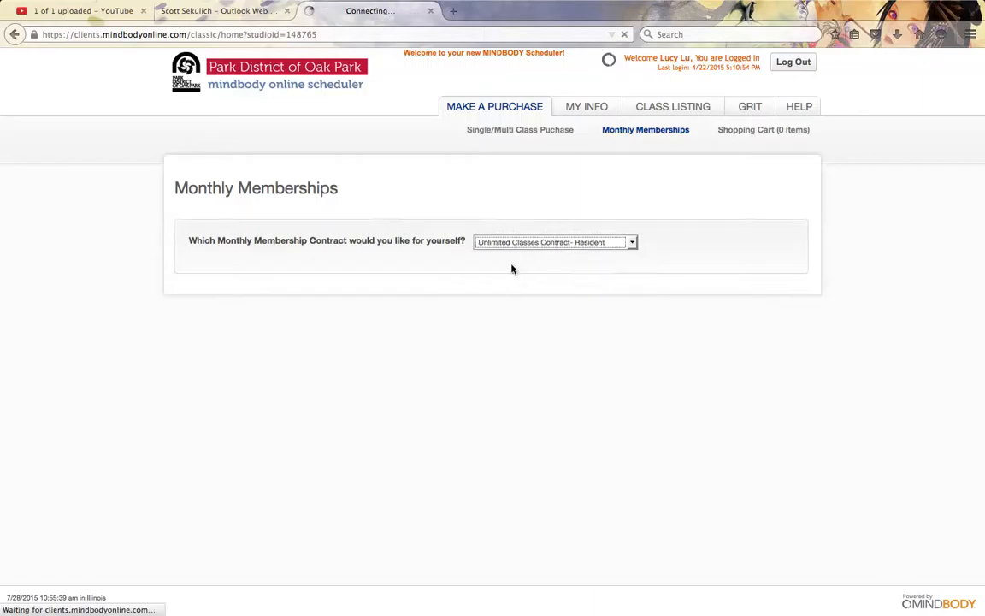
pyautogui.moveTo(443, 283)
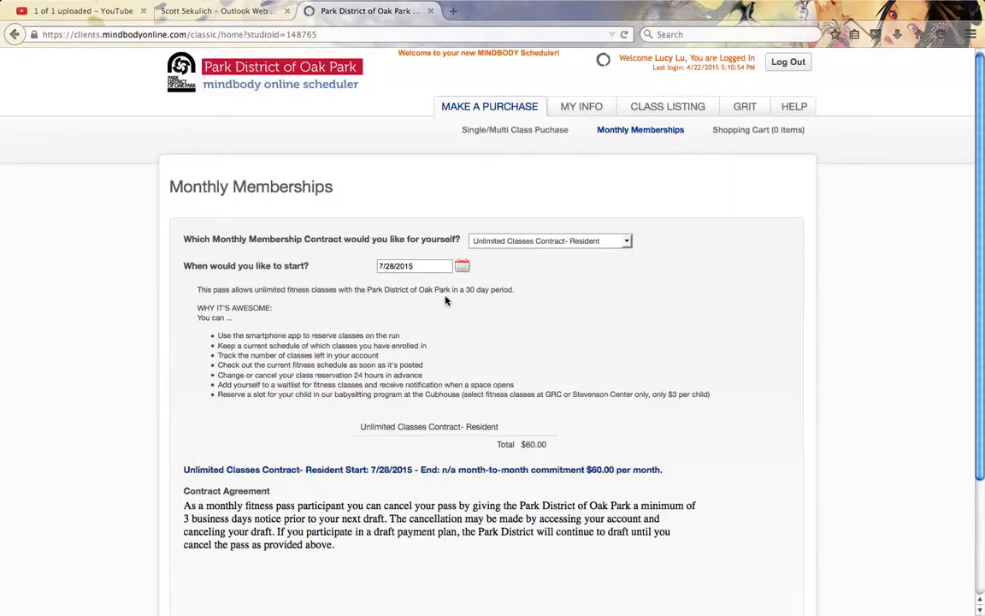
pyautogui.scroll(-3)
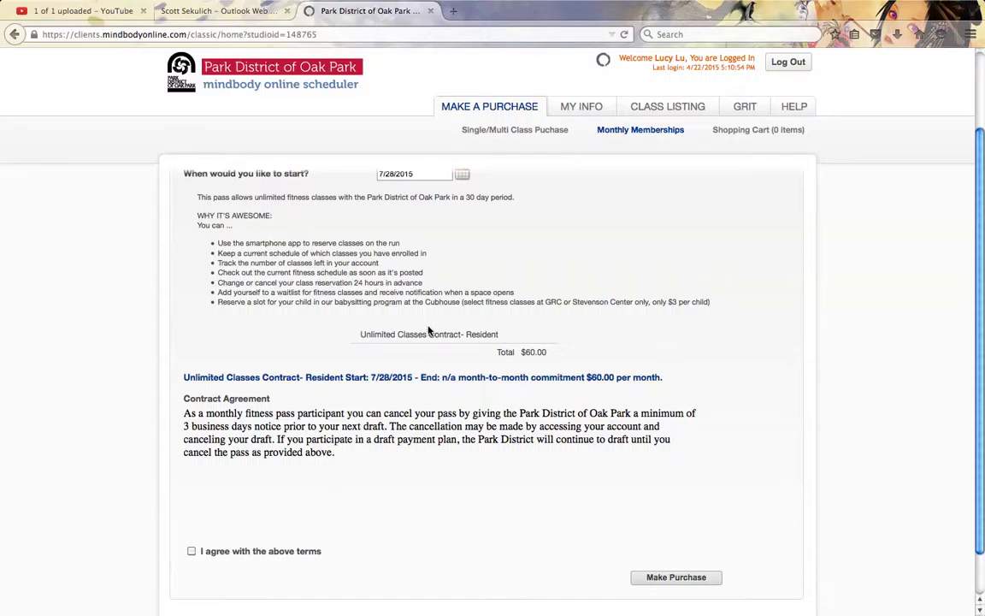
pyautogui.scroll(-3)
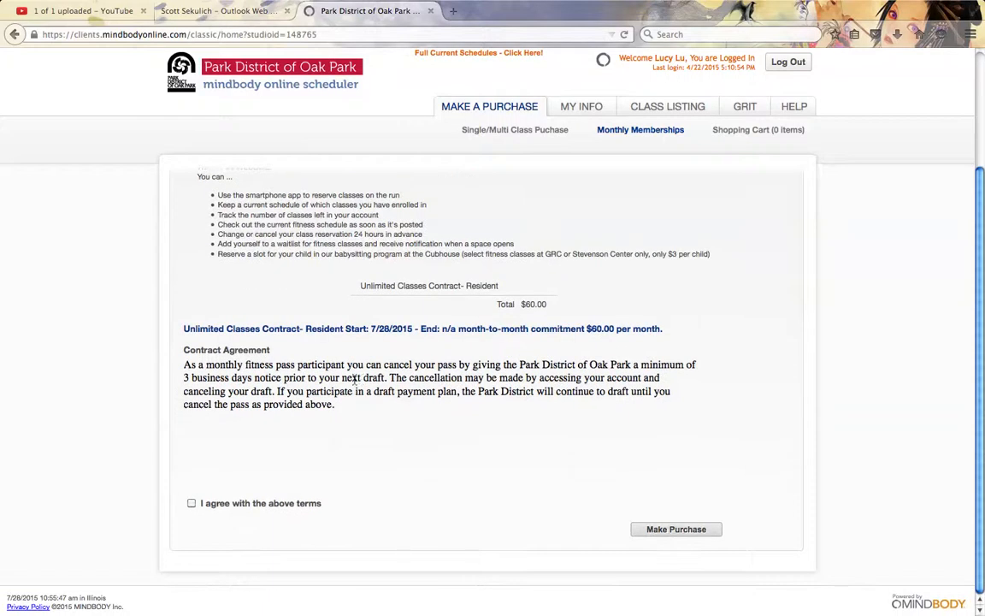
# Agree to the terms, buy the $60 contract, and check out
pyautogui.click(191, 503)
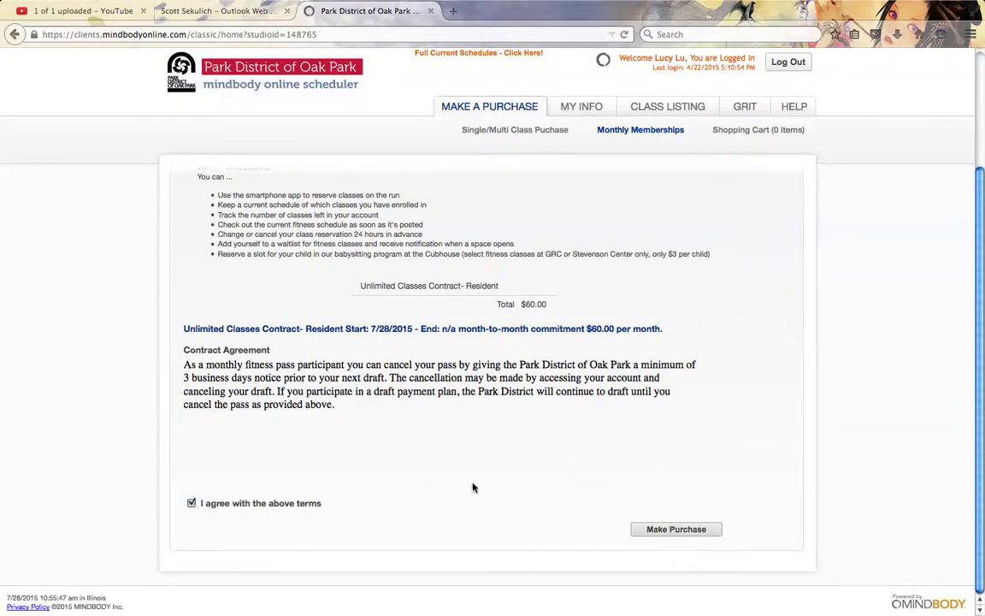
pyautogui.click(676, 529)
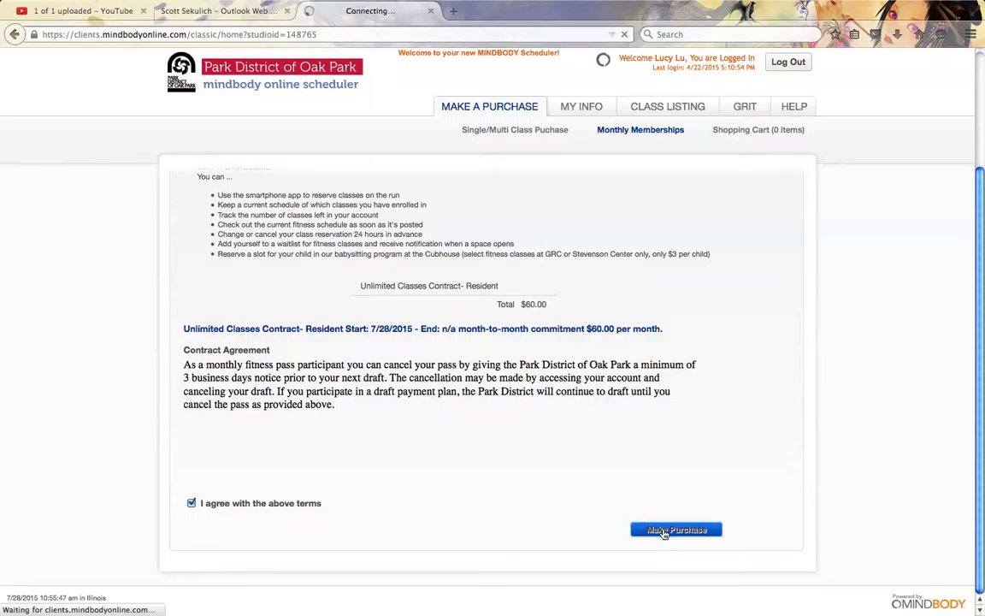
pyautogui.moveTo(547, 428)
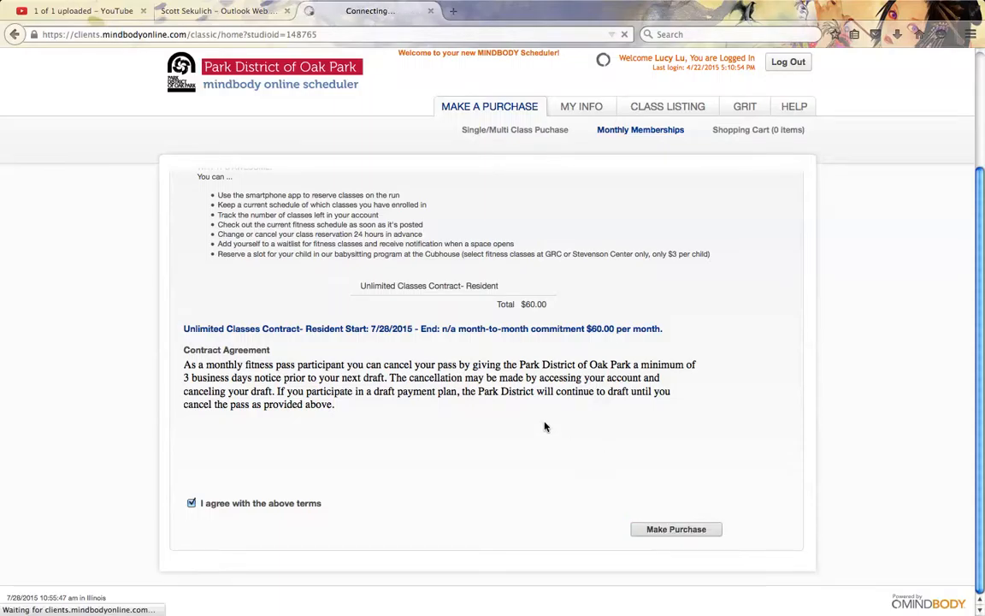
pyautogui.click(676, 529)
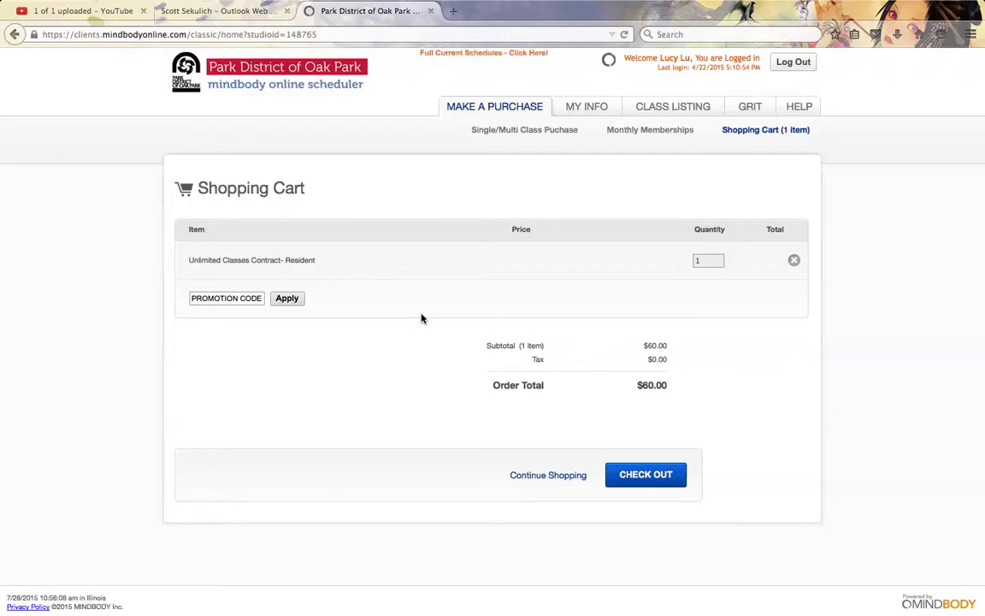
pyautogui.moveTo(591, 424)
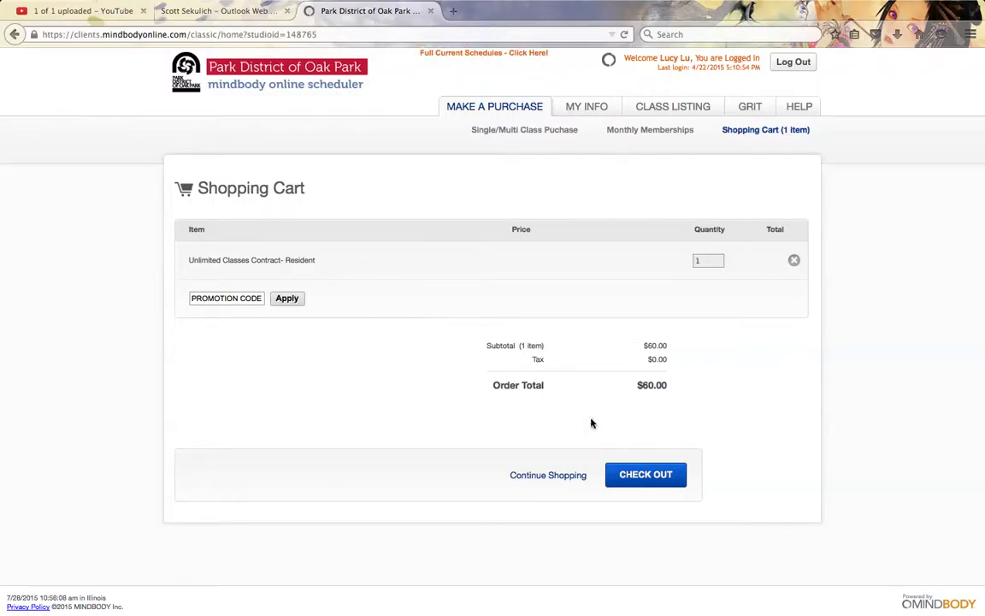
pyautogui.moveTo(583, 445)
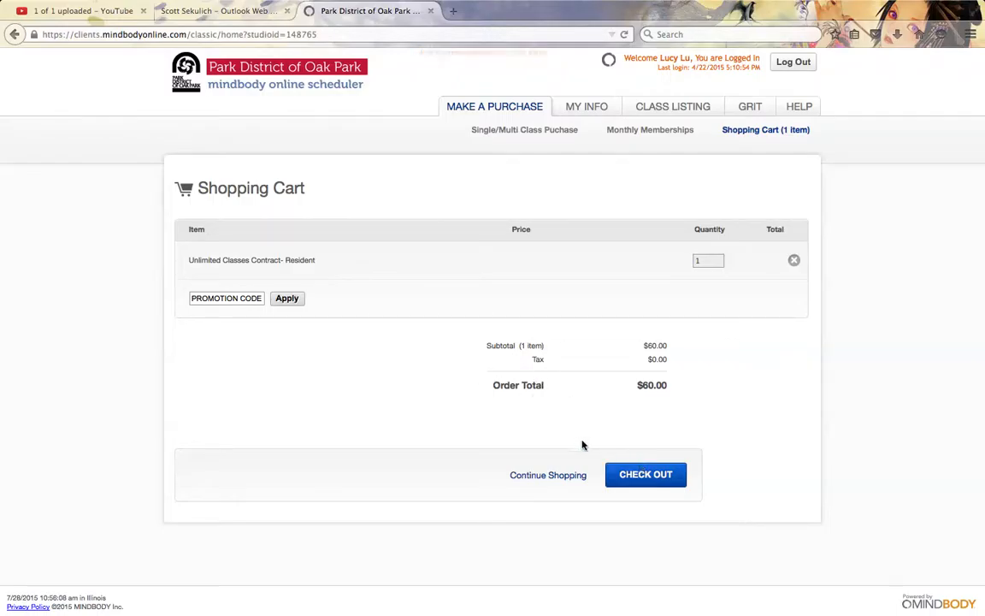
pyautogui.click(645, 474)
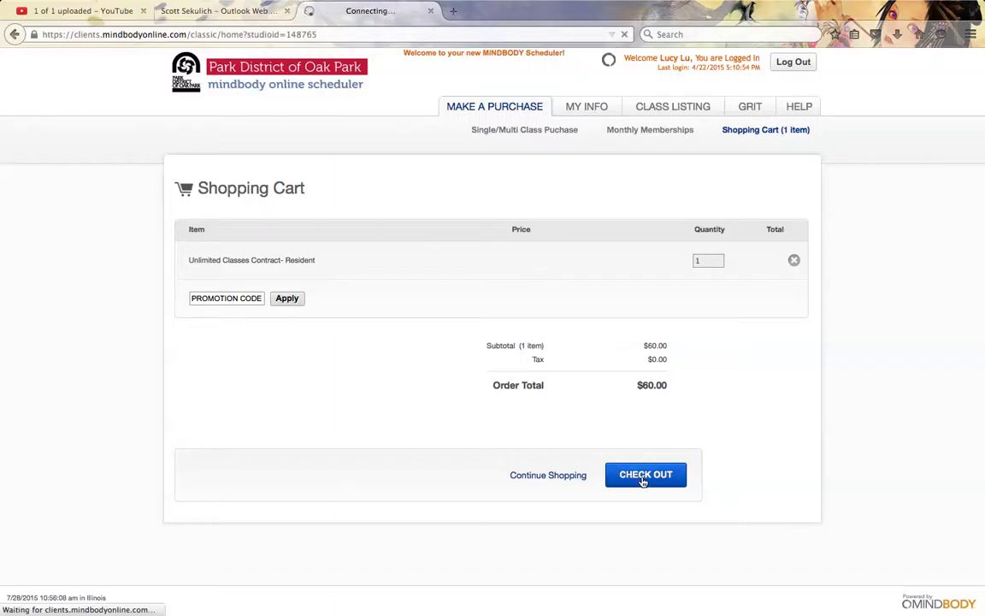
pyautogui.moveTo(579, 412)
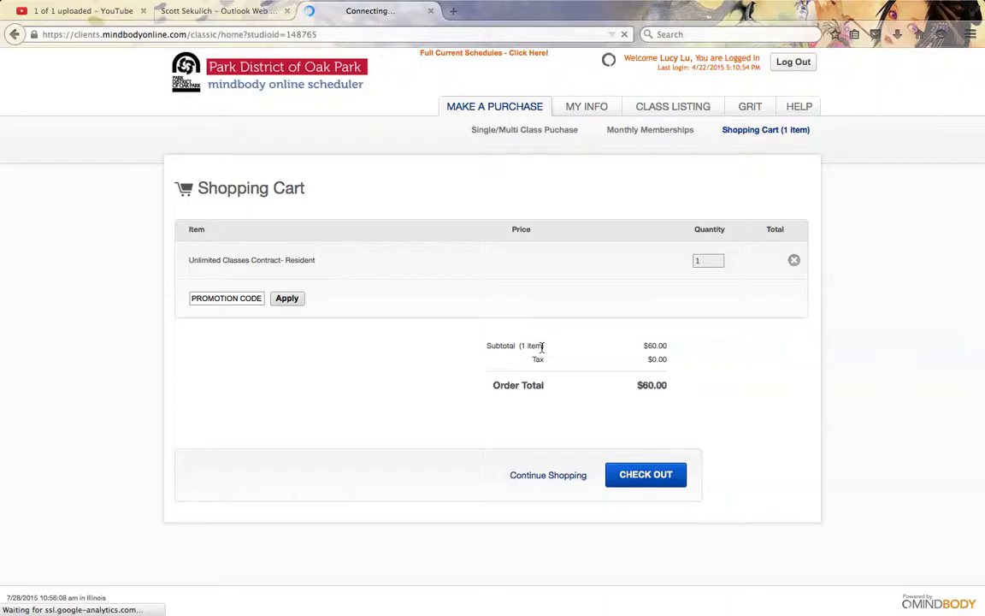
# Place the order with account credit applied for a $0.00 total
pyautogui.click(645, 474)
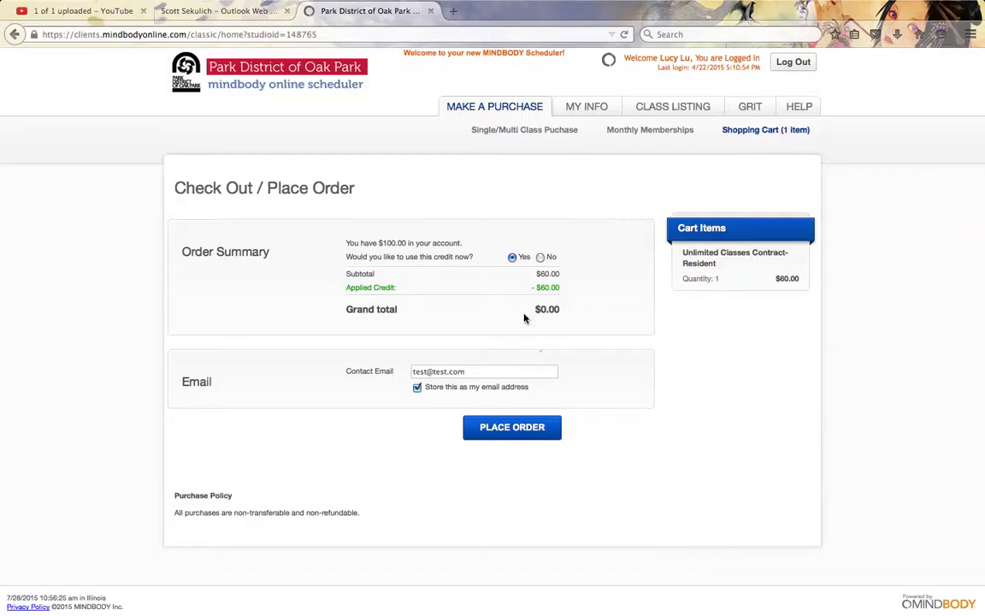
pyautogui.moveTo(451, 296)
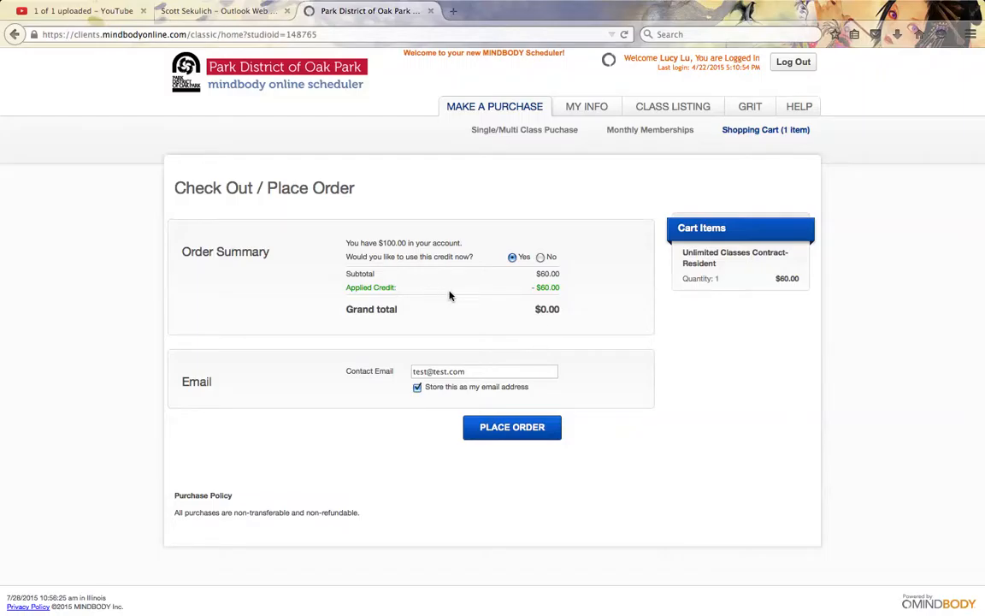
pyautogui.moveTo(511, 290)
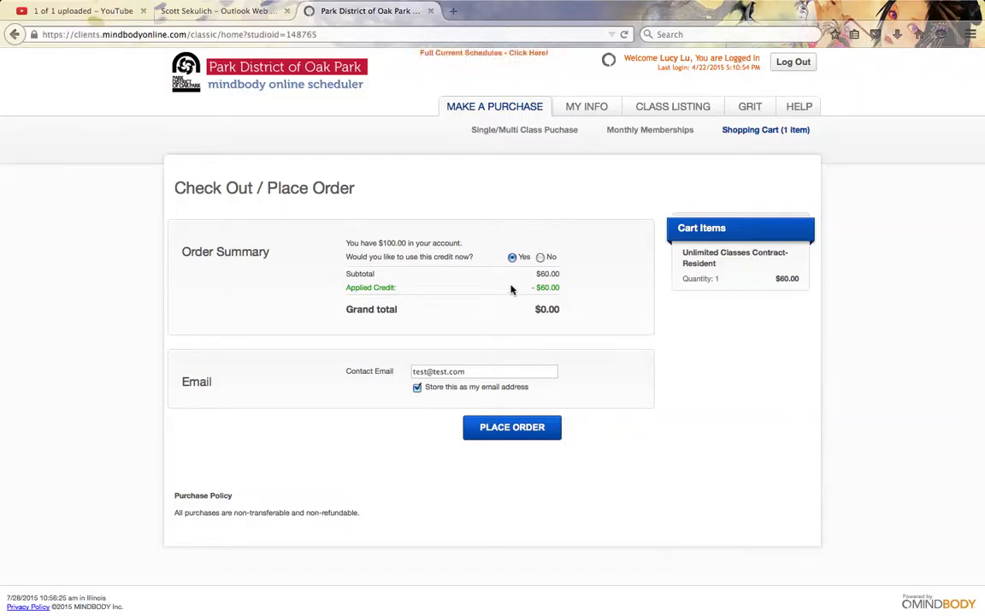
pyautogui.moveTo(512, 426)
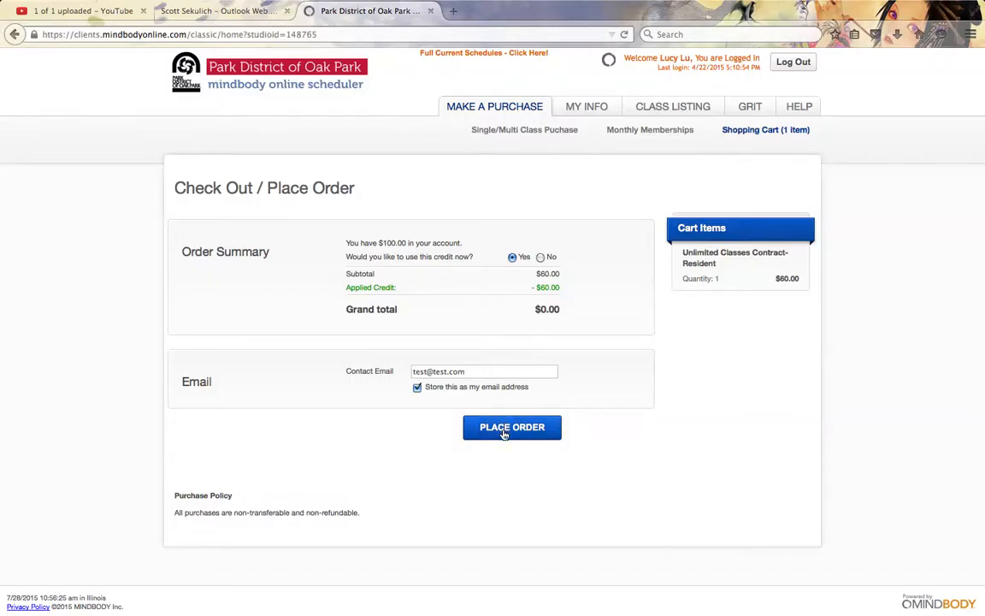
pyautogui.click(512, 427)
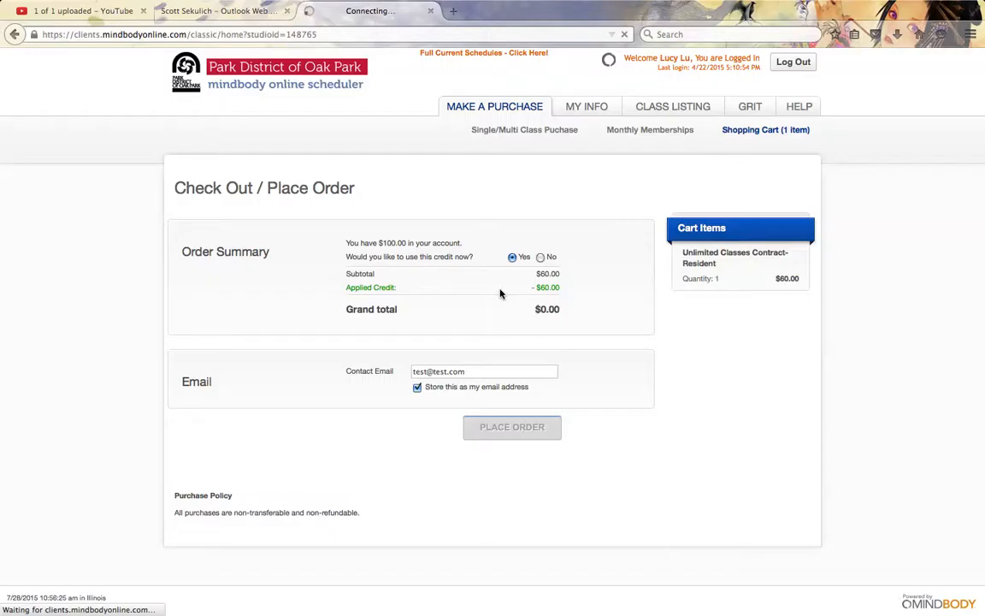
pyautogui.click(511, 426)
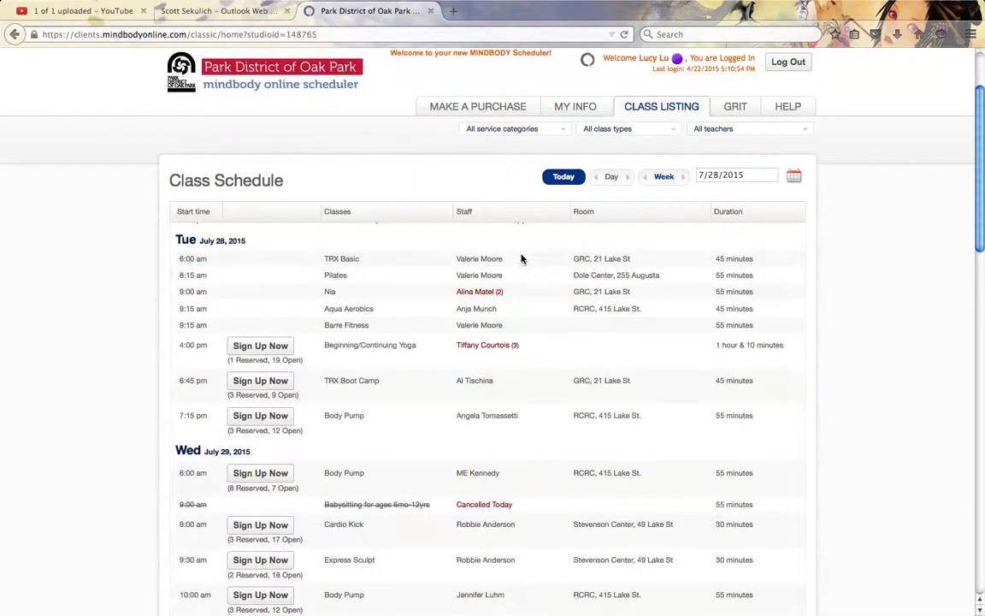
# Scroll the class listing to find Wednesday's 9:00 am Cardio Kick class
pyautogui.scroll(-3)
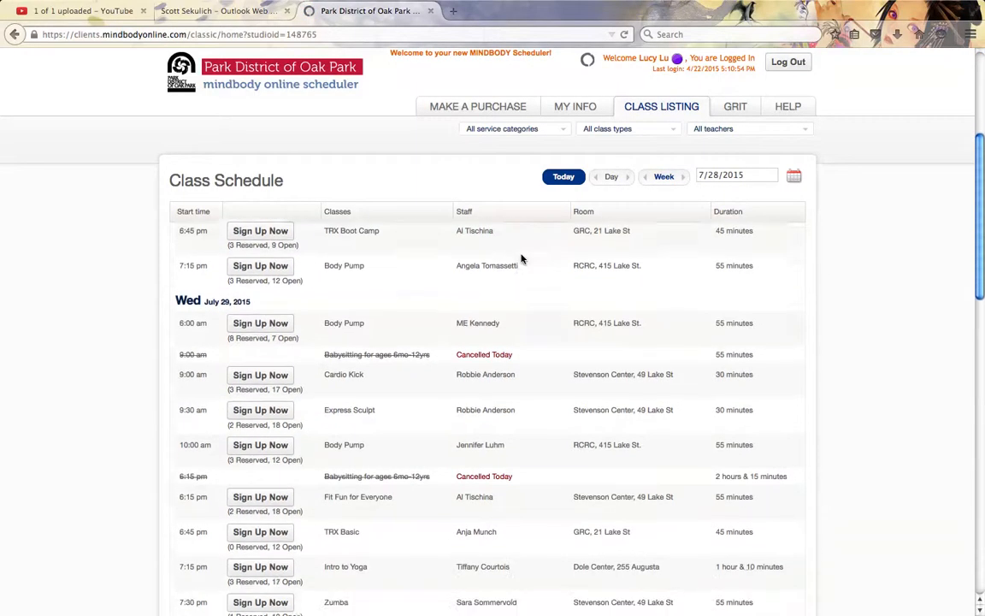
pyautogui.scroll(-3)
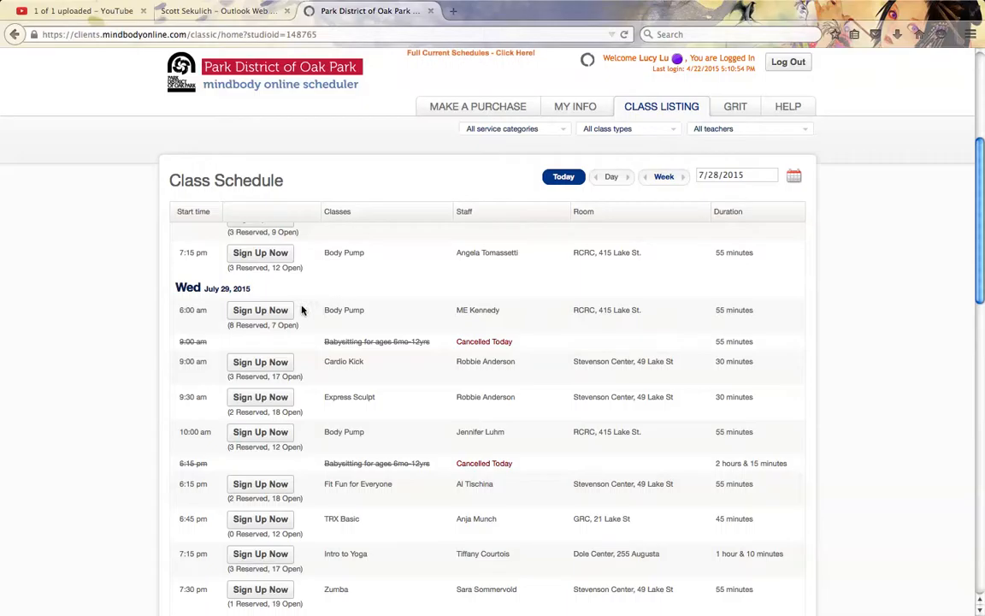
pyautogui.moveTo(270, 355)
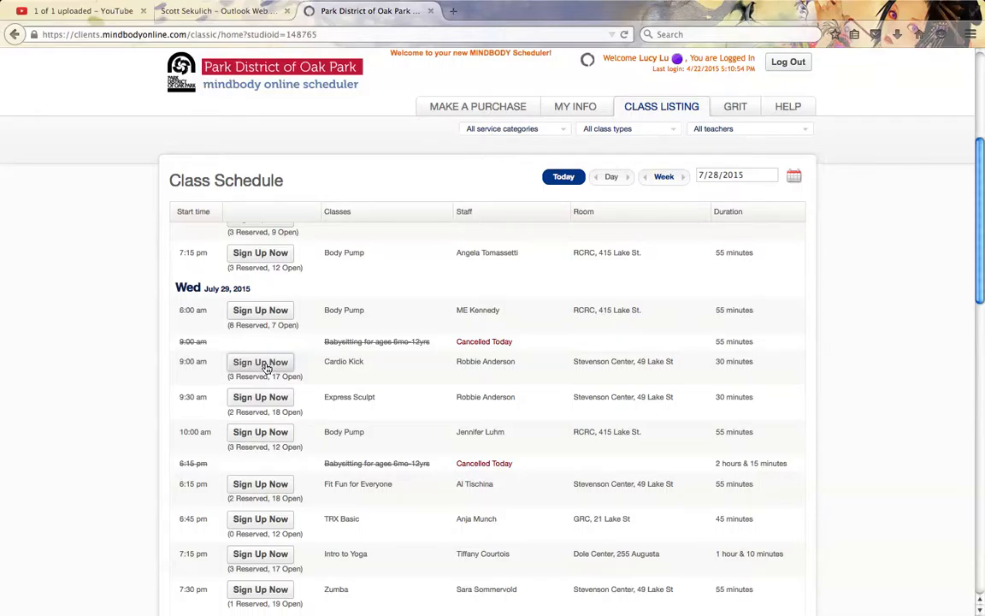
pyautogui.scroll(3)
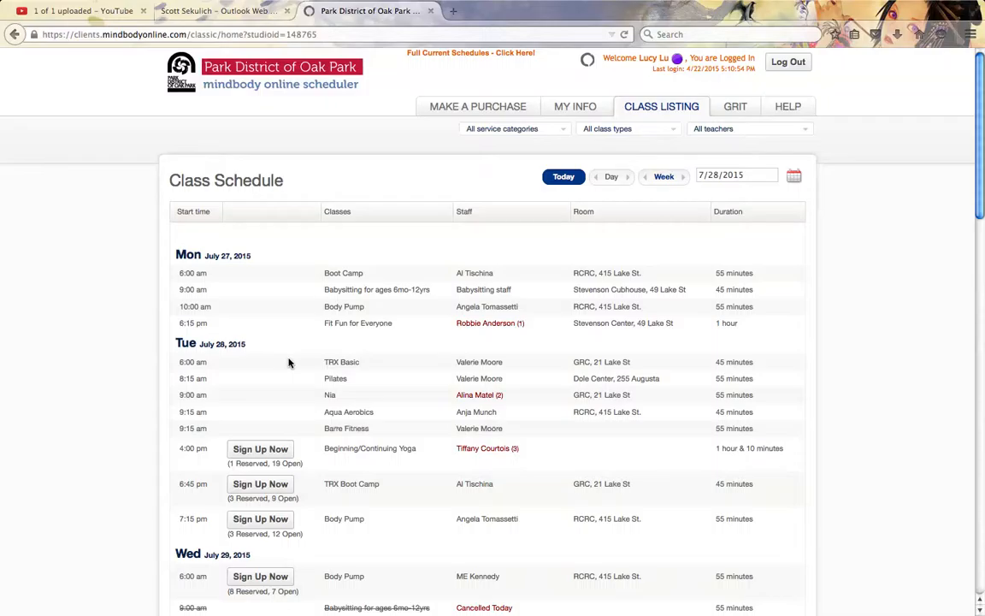
pyautogui.scroll(-3)
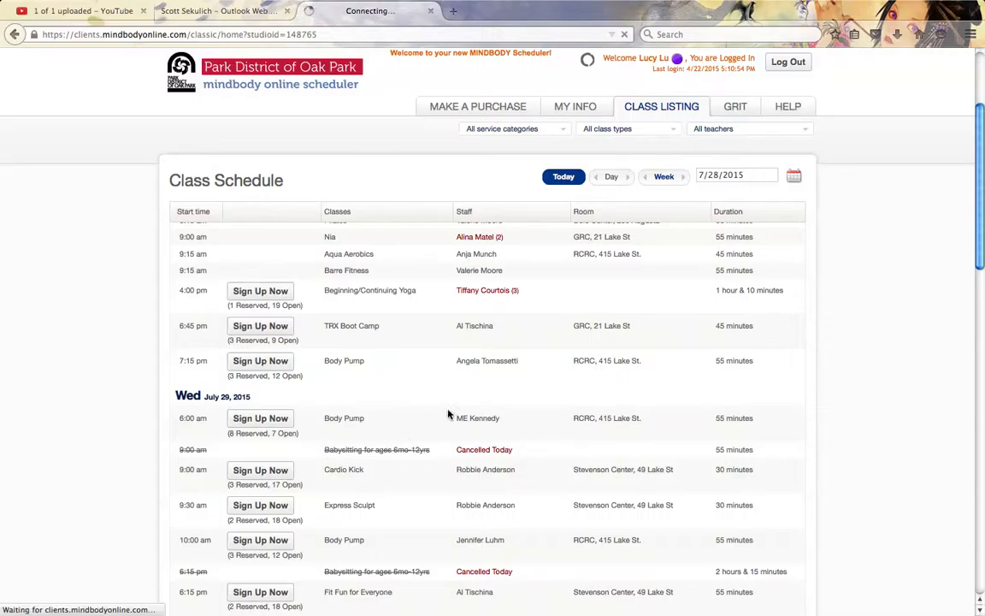
pyautogui.moveTo(505, 394)
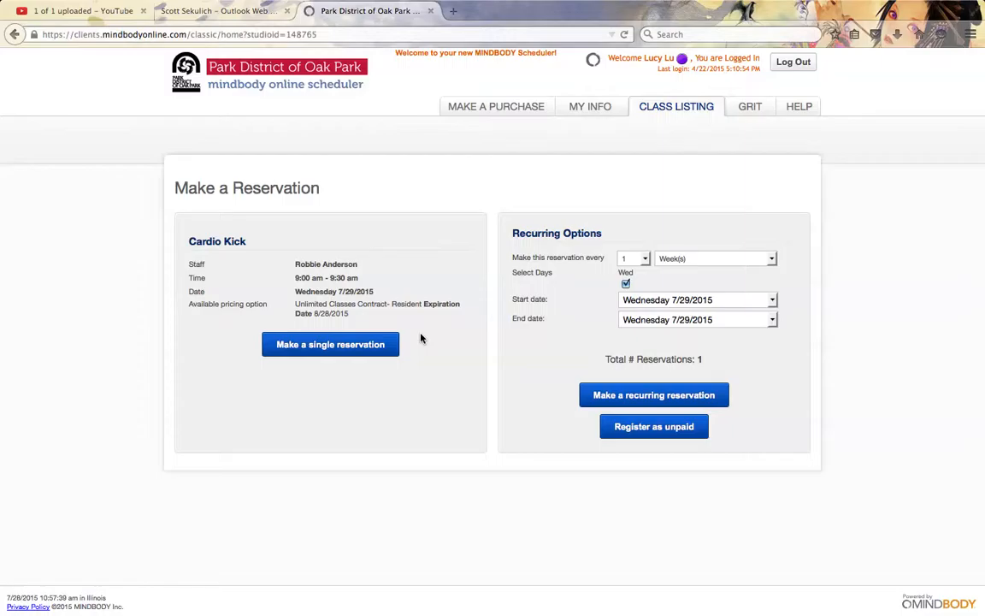
pyautogui.moveTo(509, 323)
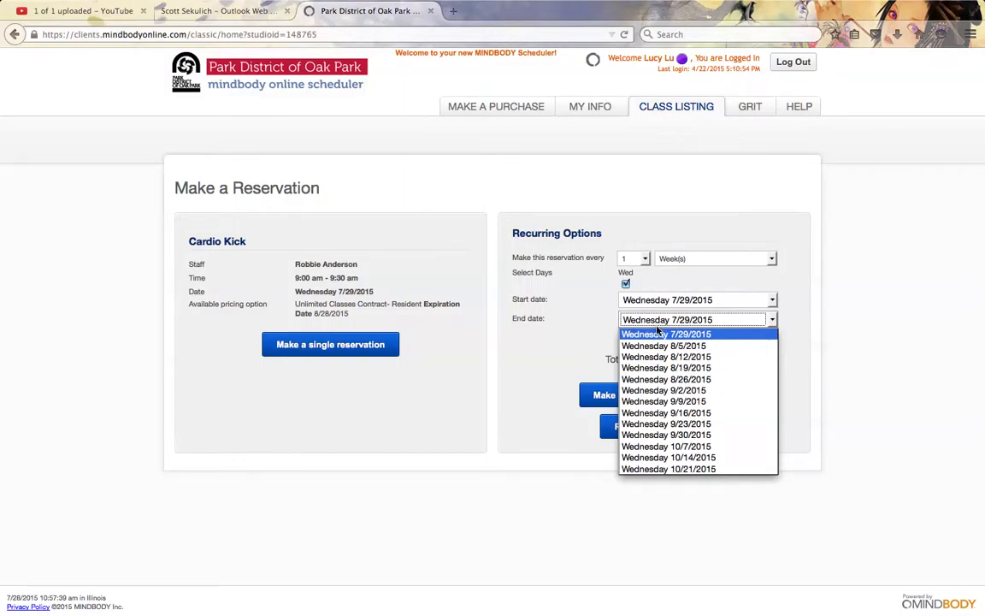
pyautogui.moveTo(666, 434)
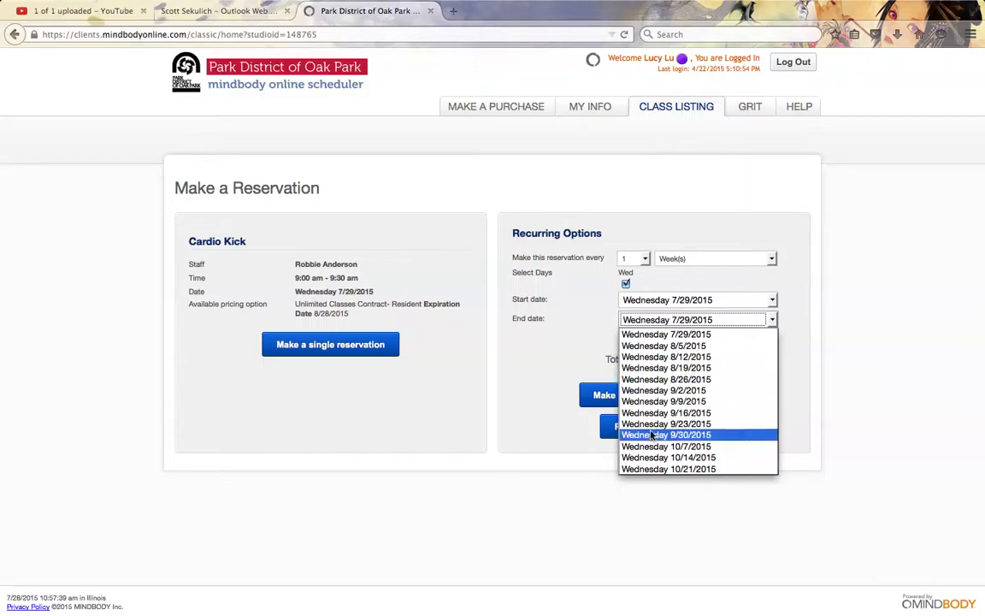
# Set the recurring end date to 9/30/2015 and book the ten weekly Cardio Kick reservations
pyautogui.click(666, 435)
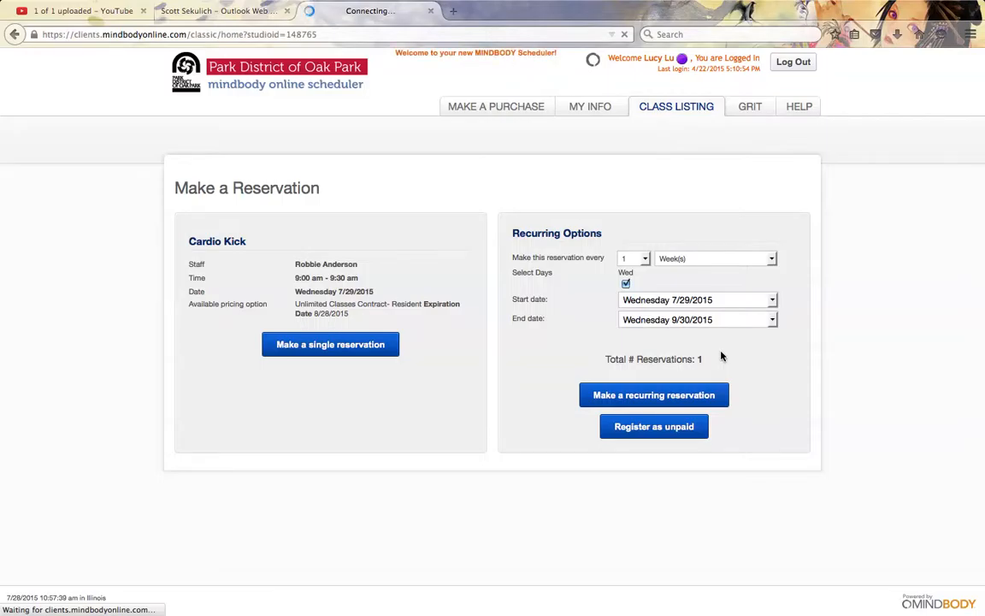
pyautogui.click(654, 395)
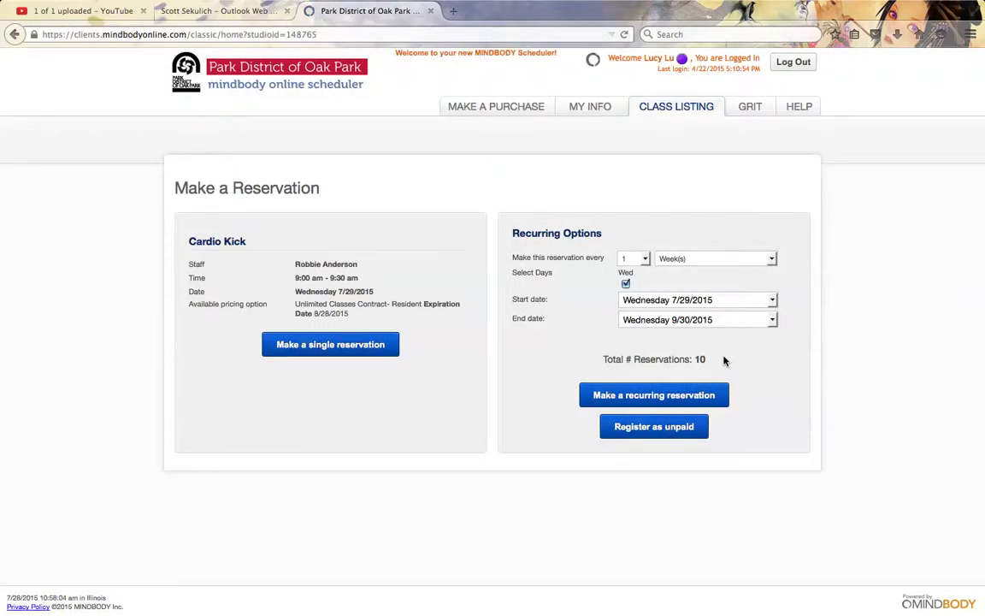
pyautogui.moveTo(721, 363)
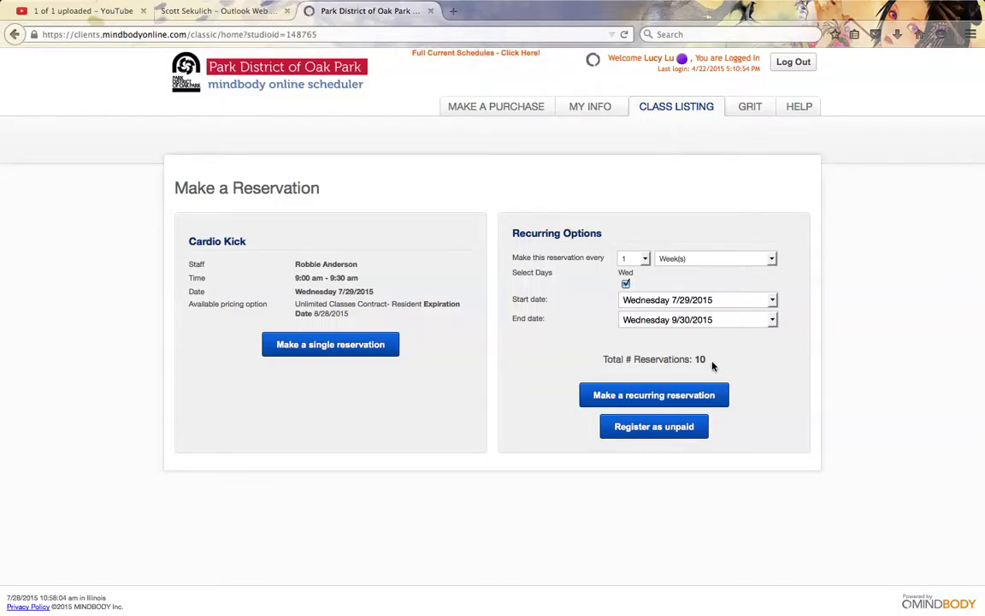
pyautogui.moveTo(652, 385)
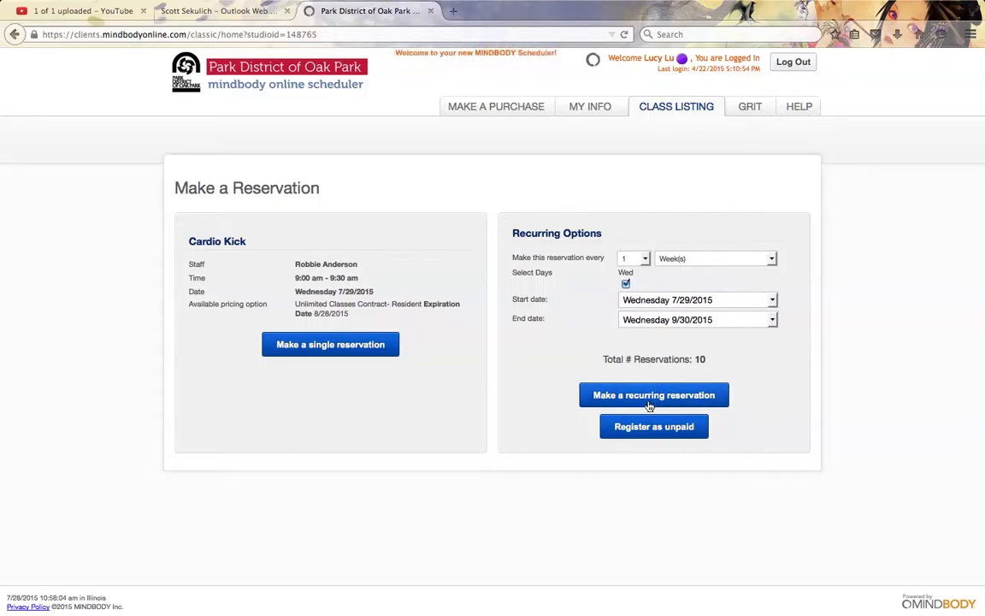
pyautogui.moveTo(572, 431)
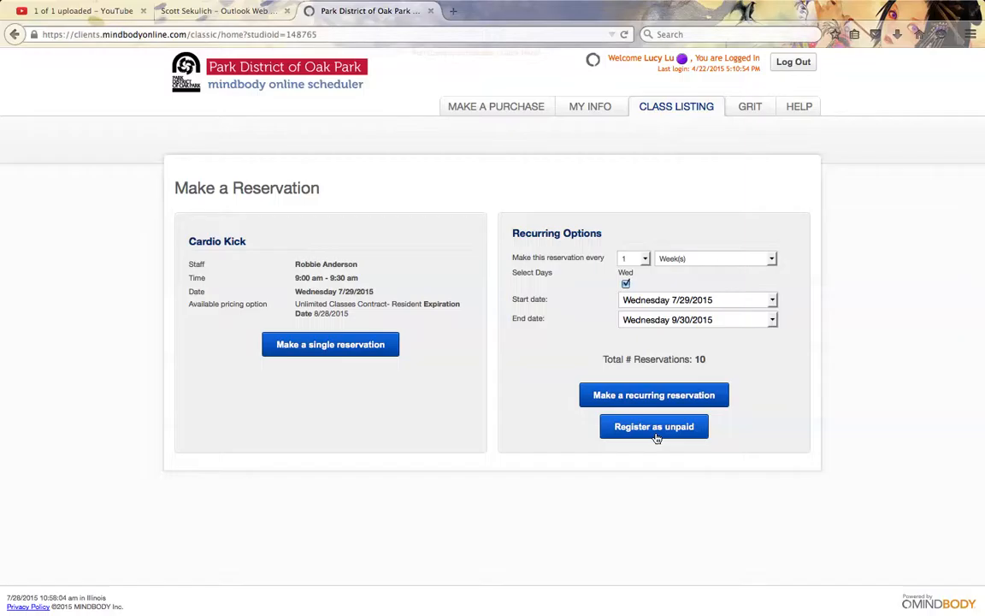
pyautogui.click(654, 426)
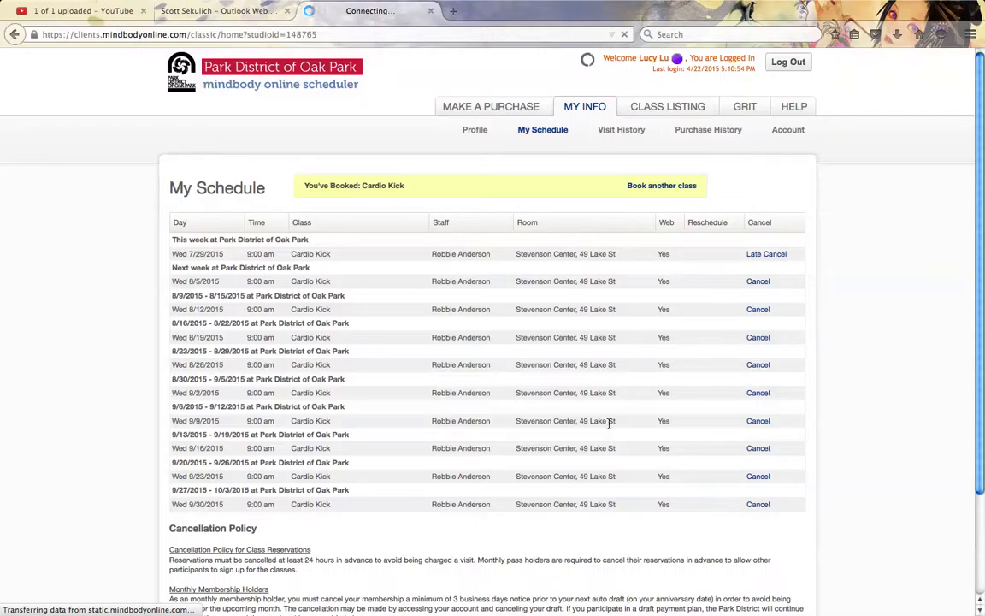
pyautogui.moveTo(319, 251)
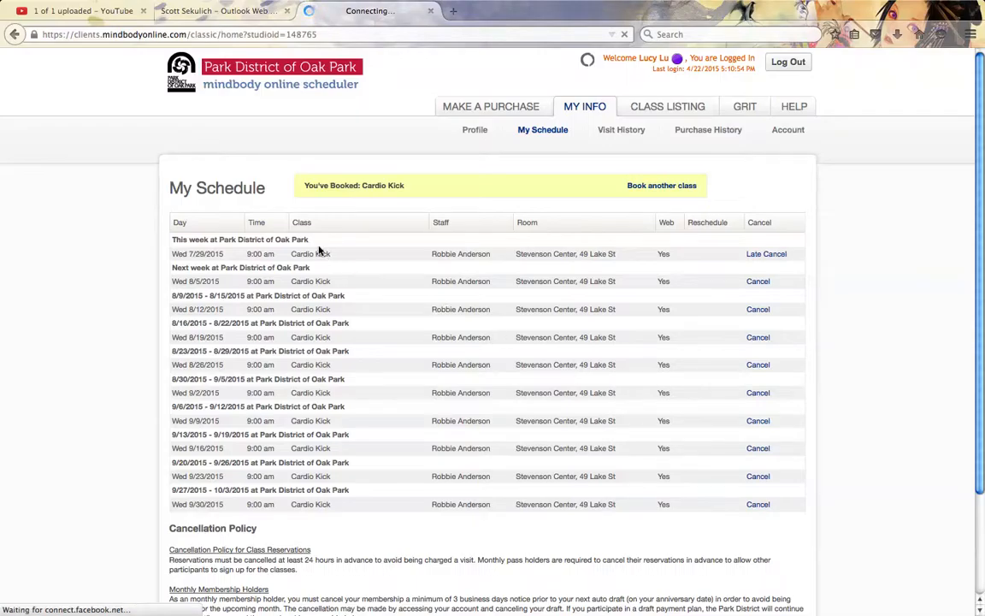
pyautogui.moveTo(404, 409)
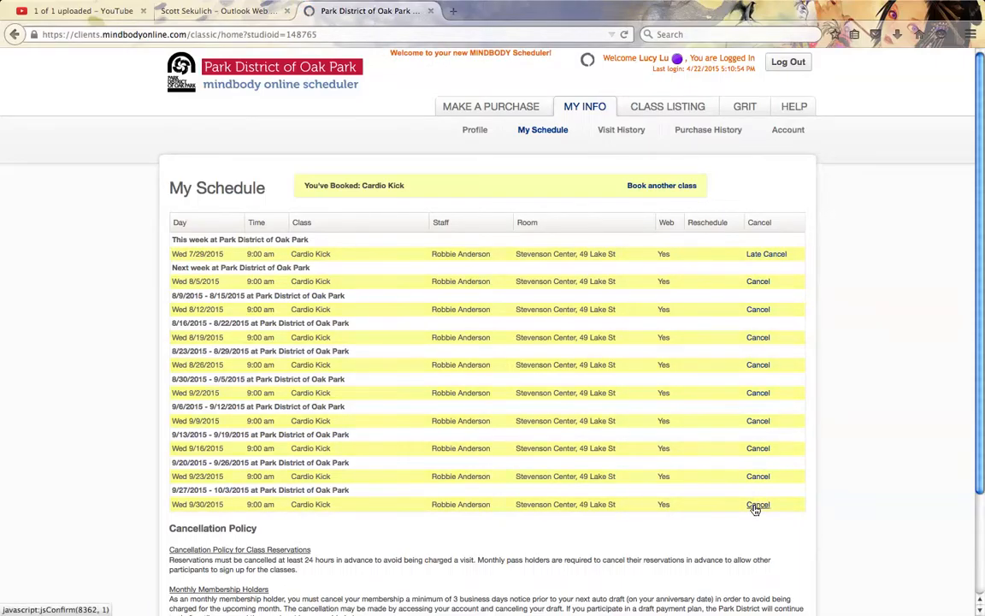
pyautogui.click(758, 504)
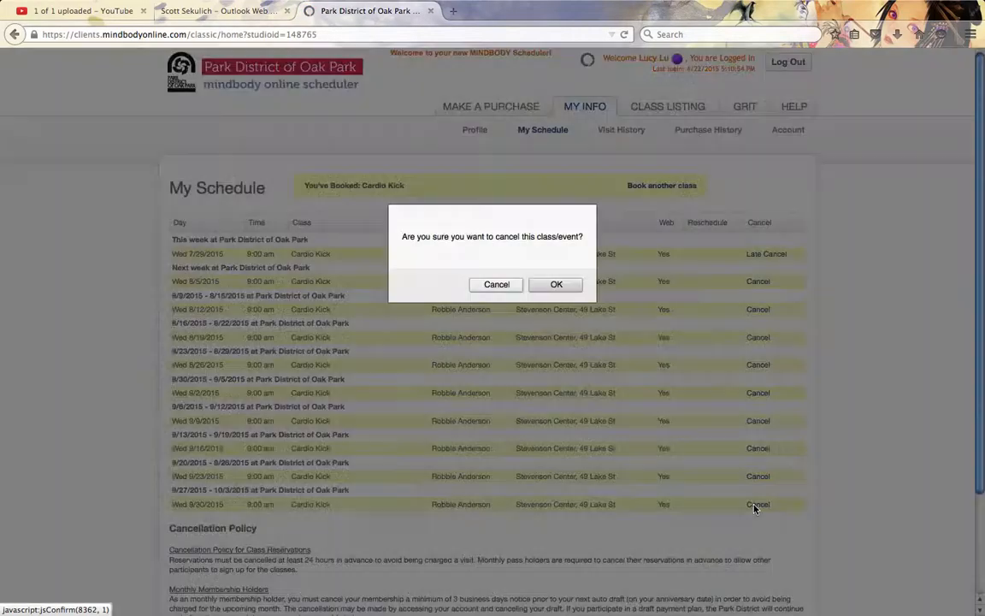
pyautogui.click(496, 284)
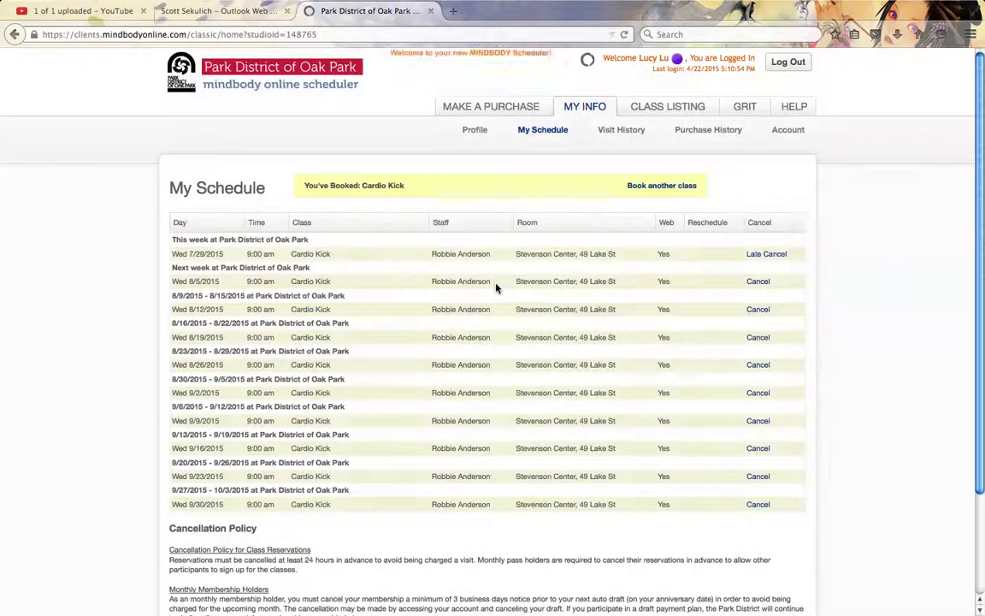